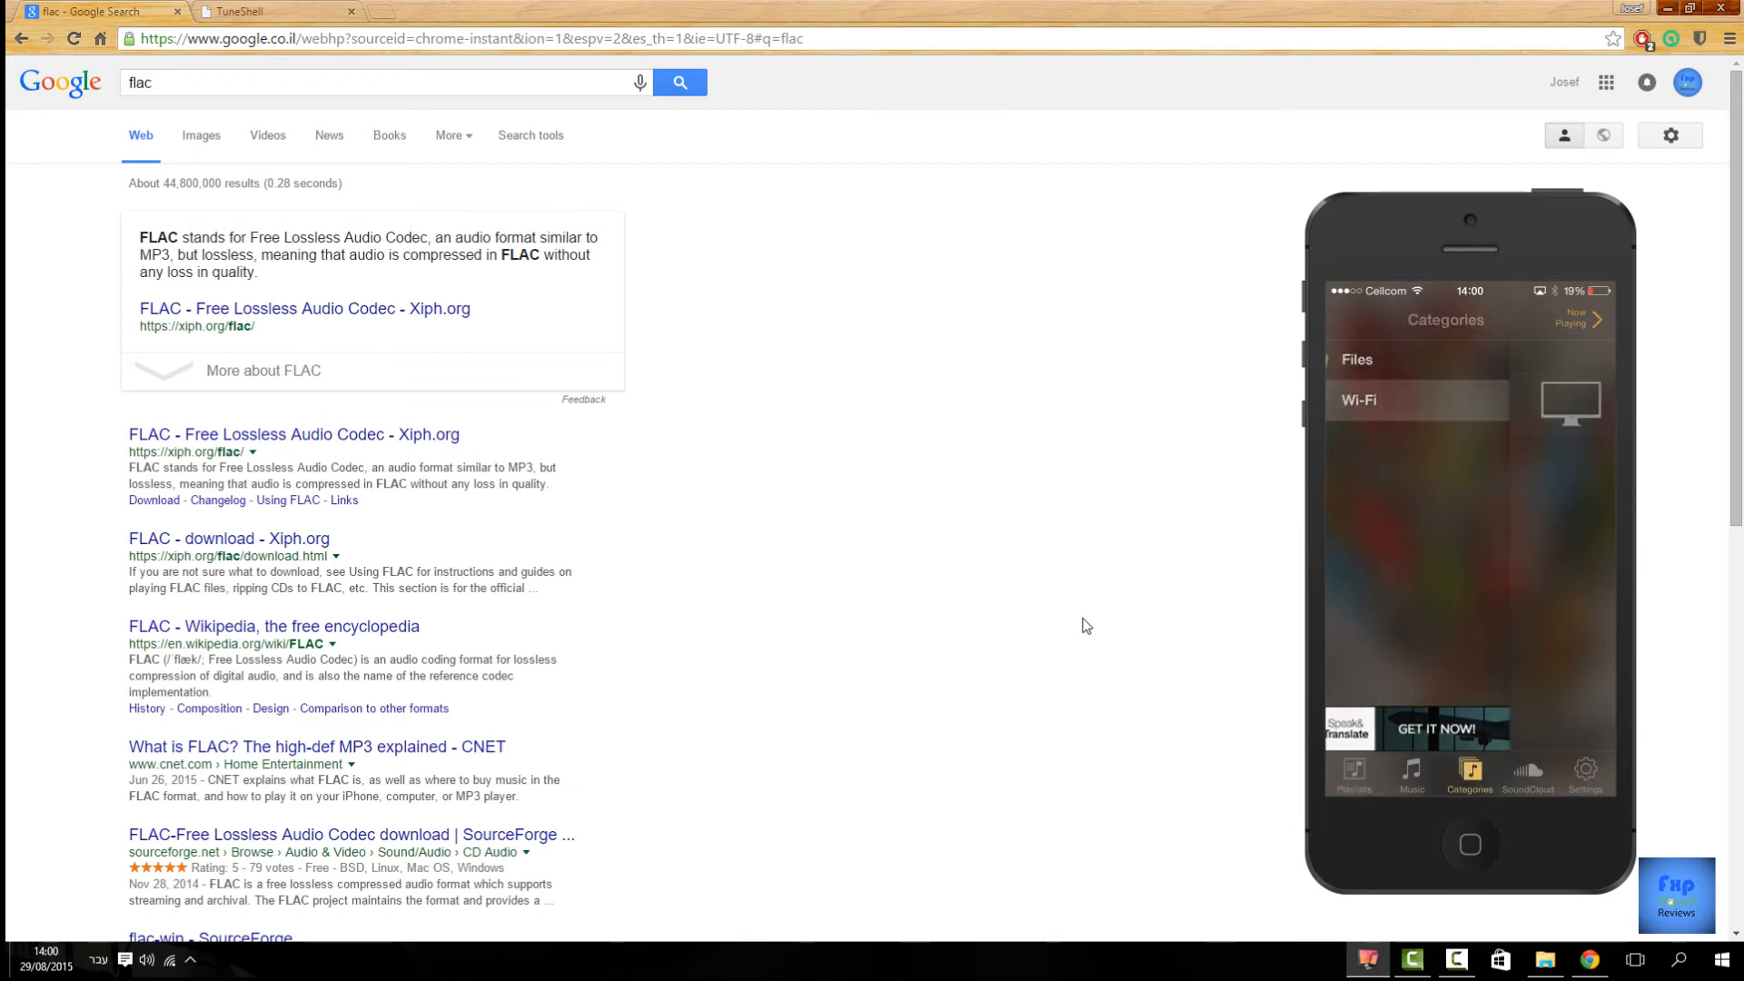
{"action": "left_click", "coordinate": [1357, 400]}
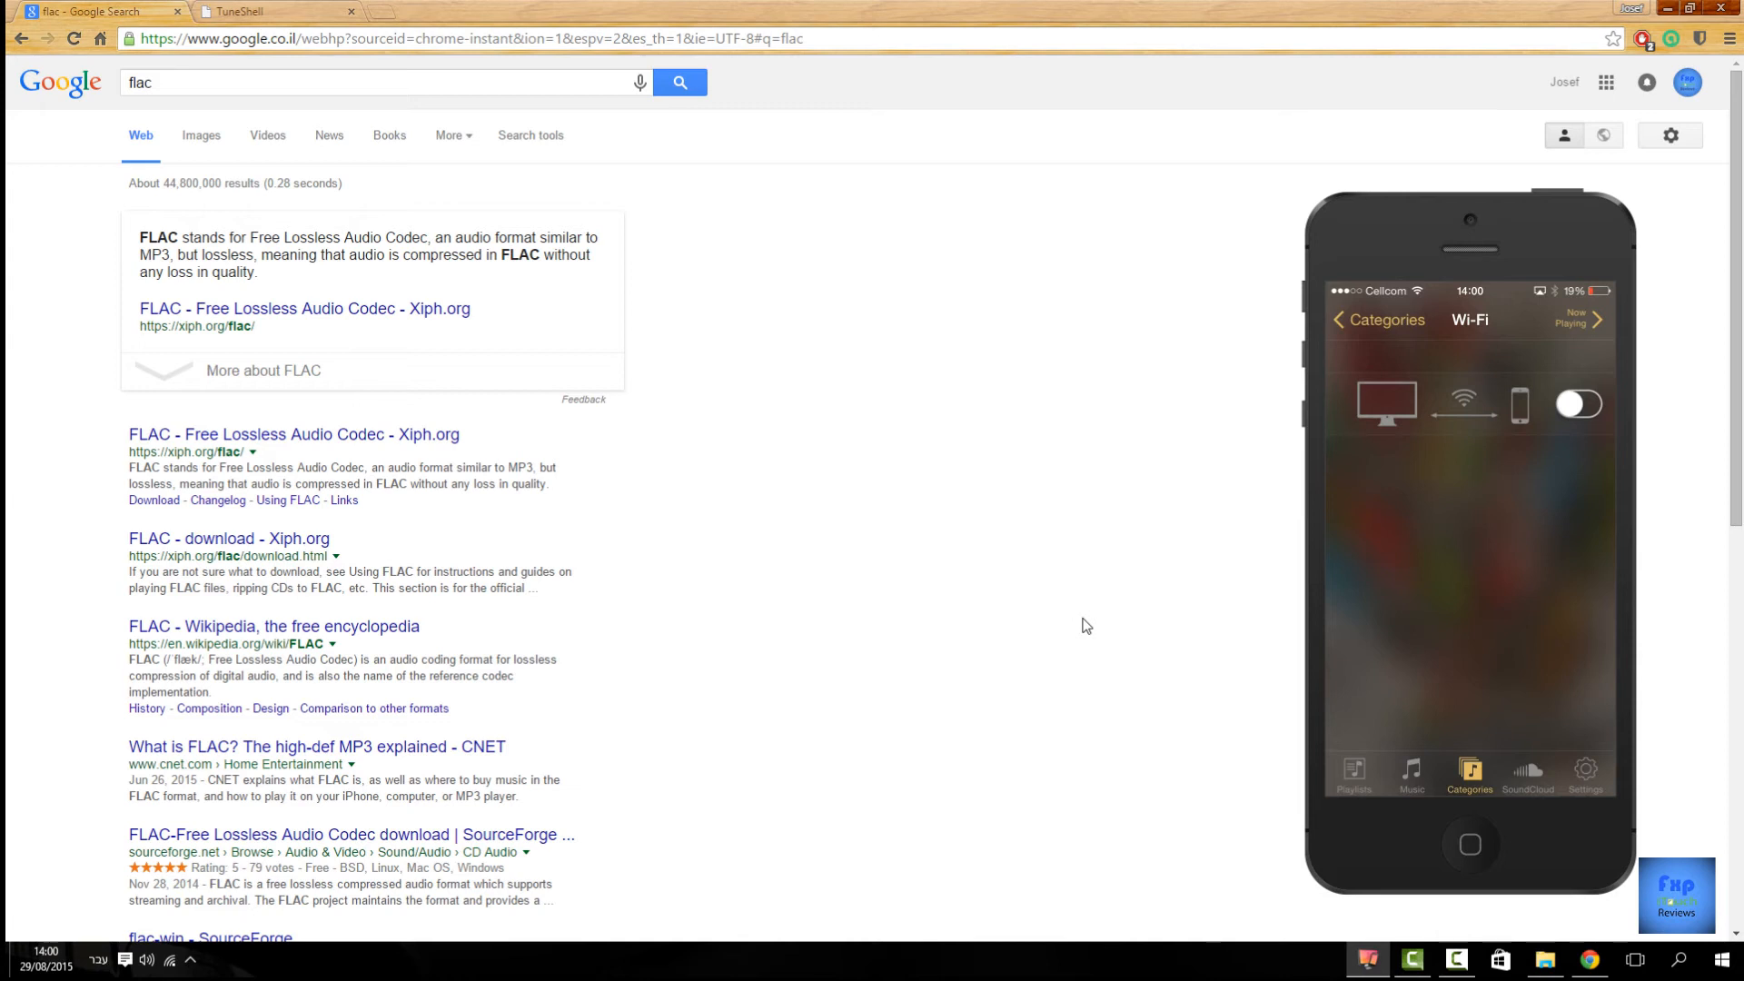
{"action": "left_click", "coordinate": [1577, 404]}
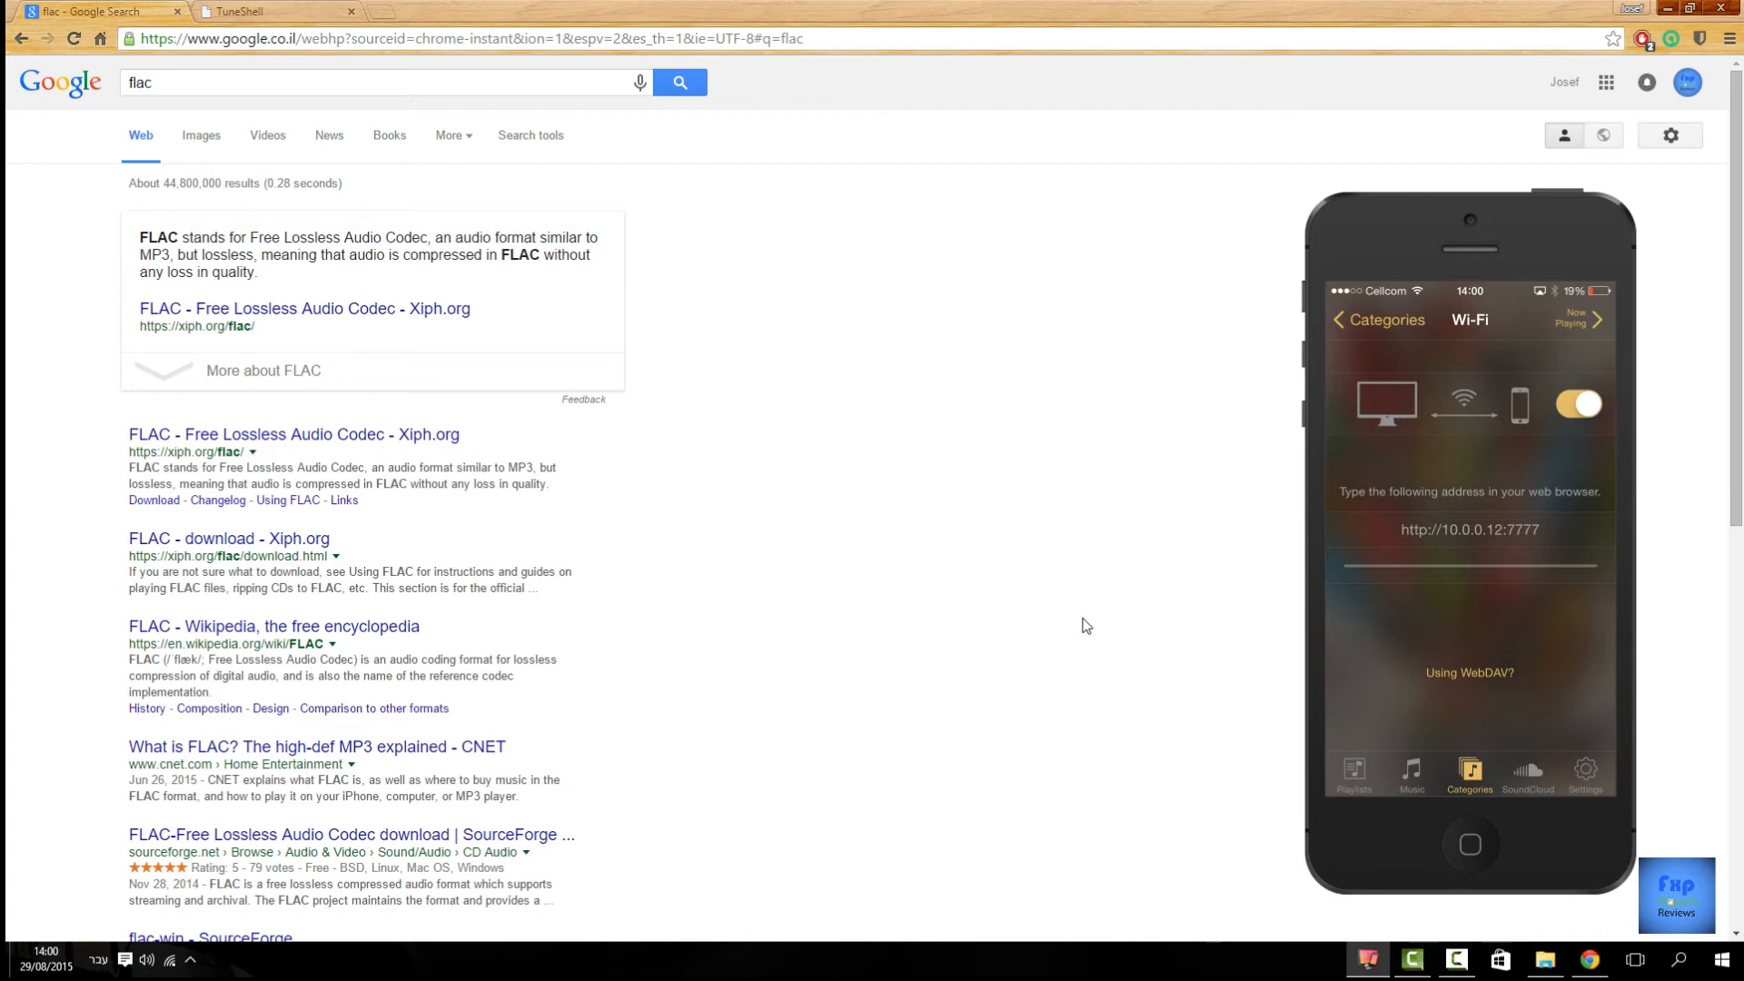
{"action": "mouse_move", "coordinate": [905, 476]}
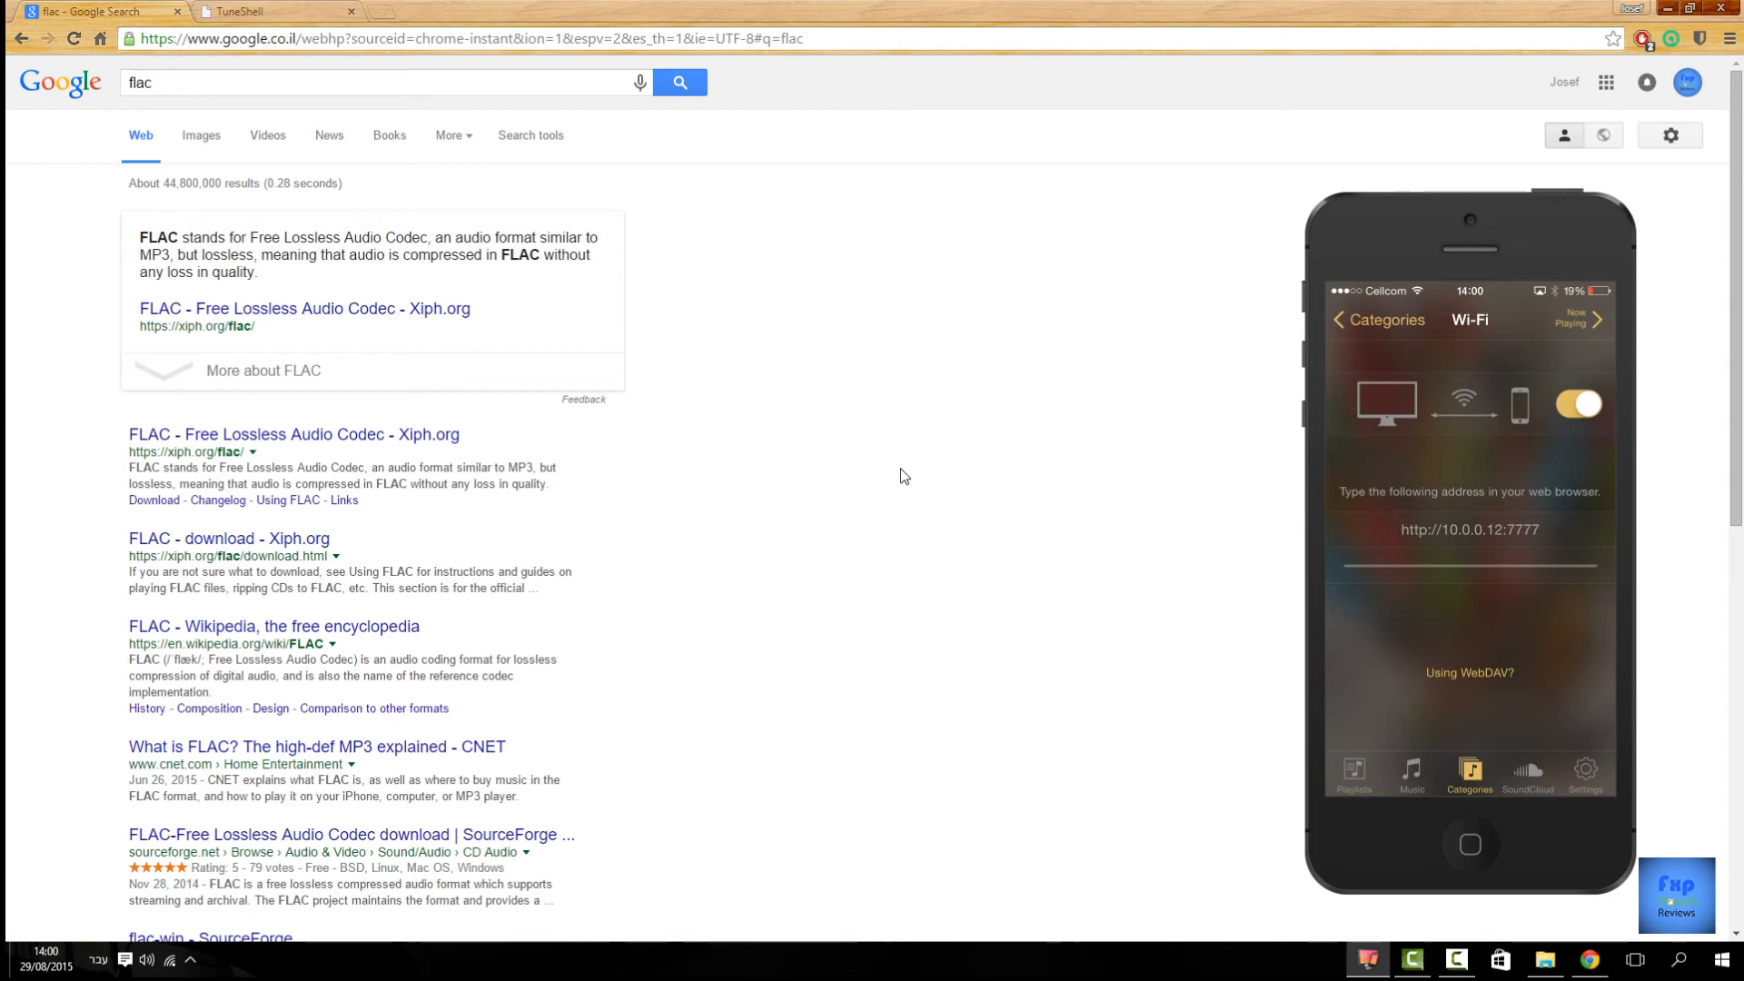
Start adding files from the TuneShell uploader page, bringing up the file picker in the Music folder.
{"action": "left_click", "coordinate": [267, 11]}
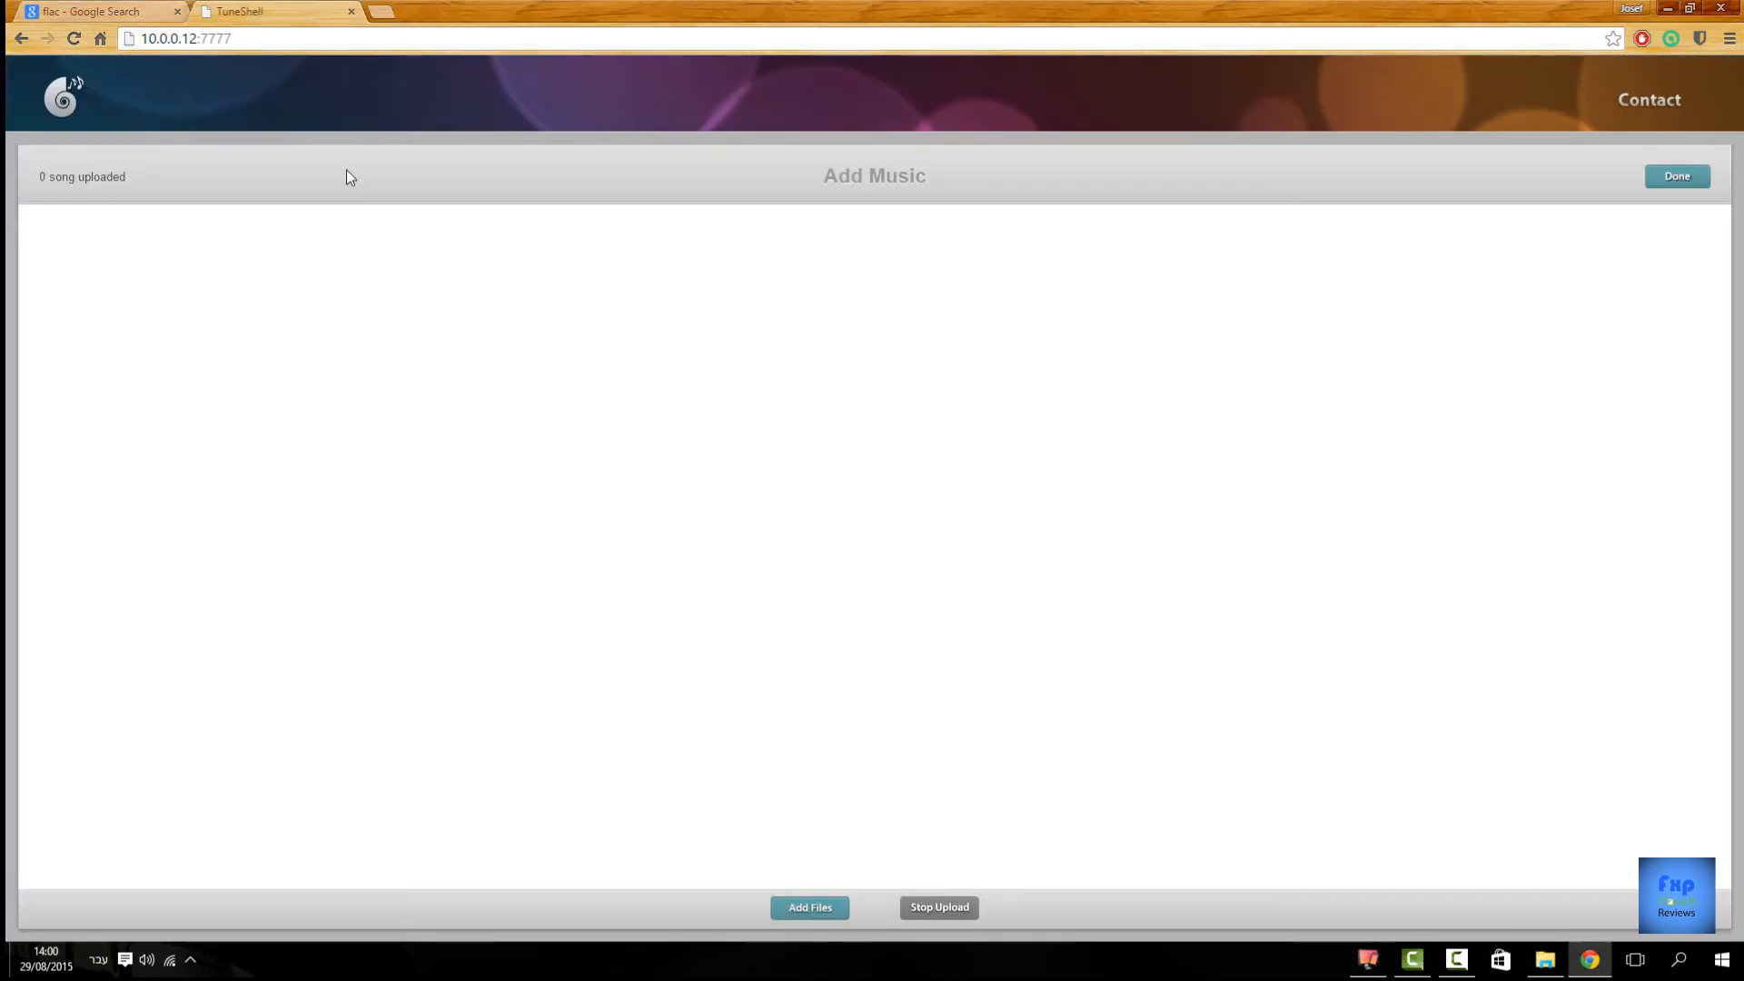
{"action": "mouse_move", "coordinate": [483, 356]}
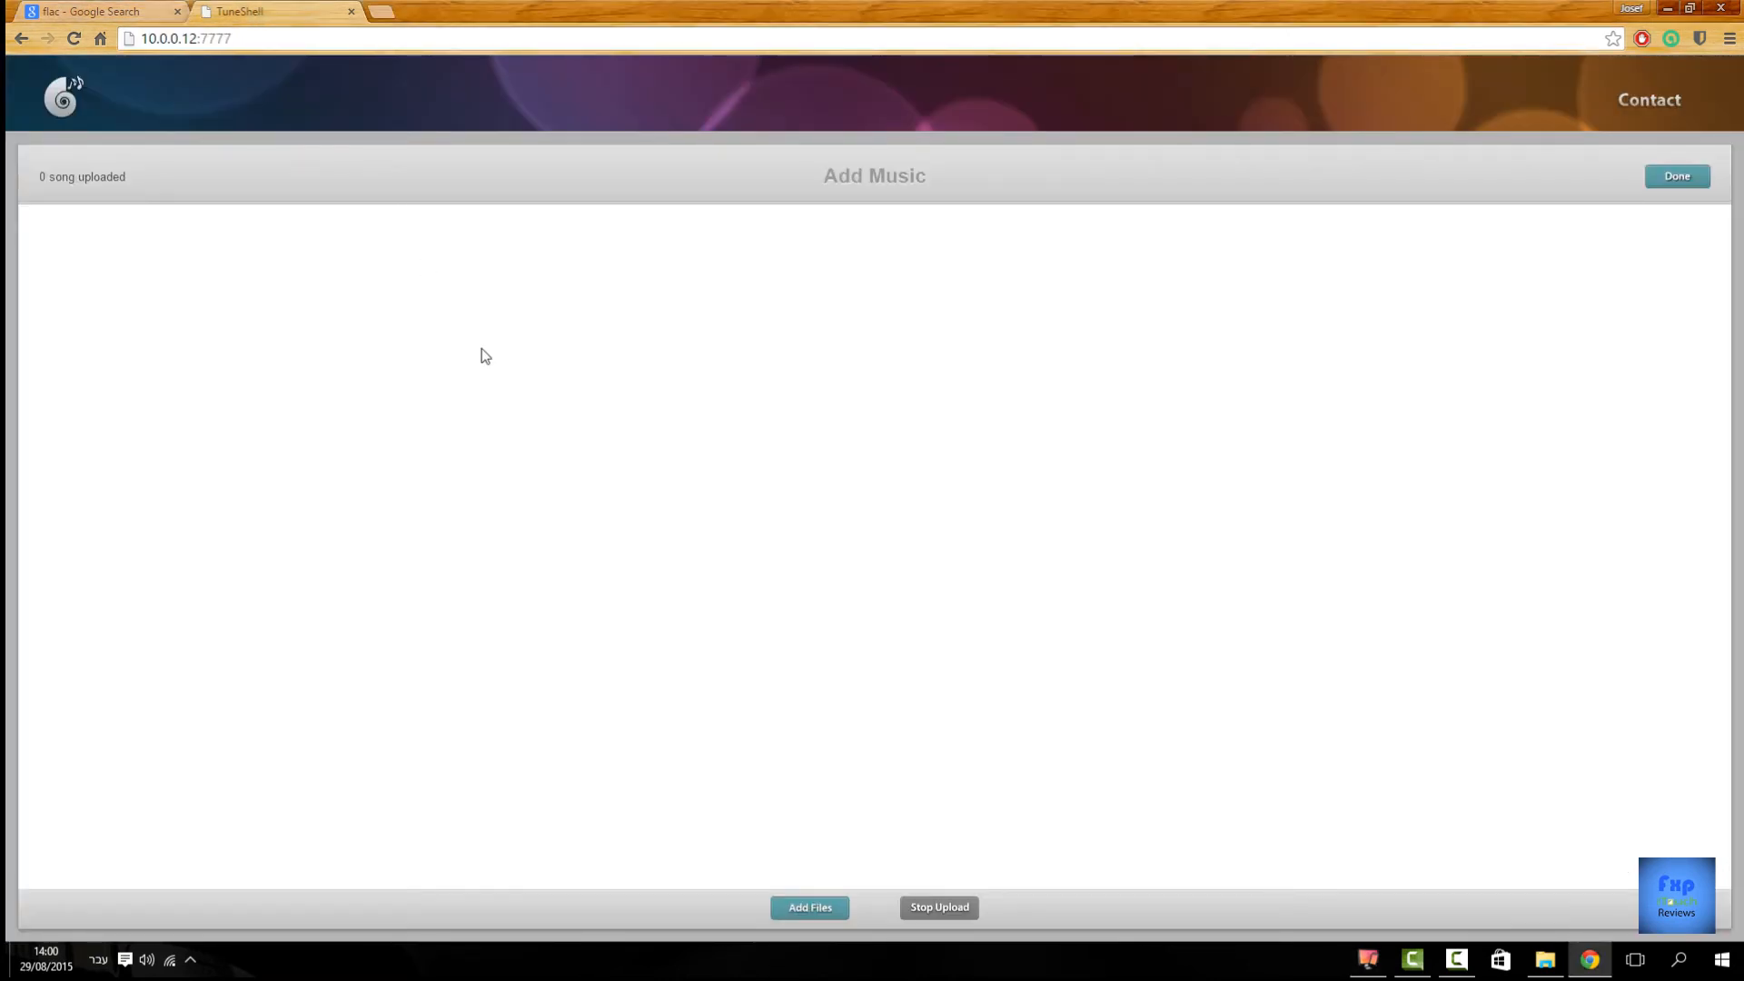
{"action": "mouse_move", "coordinate": [676, 761]}
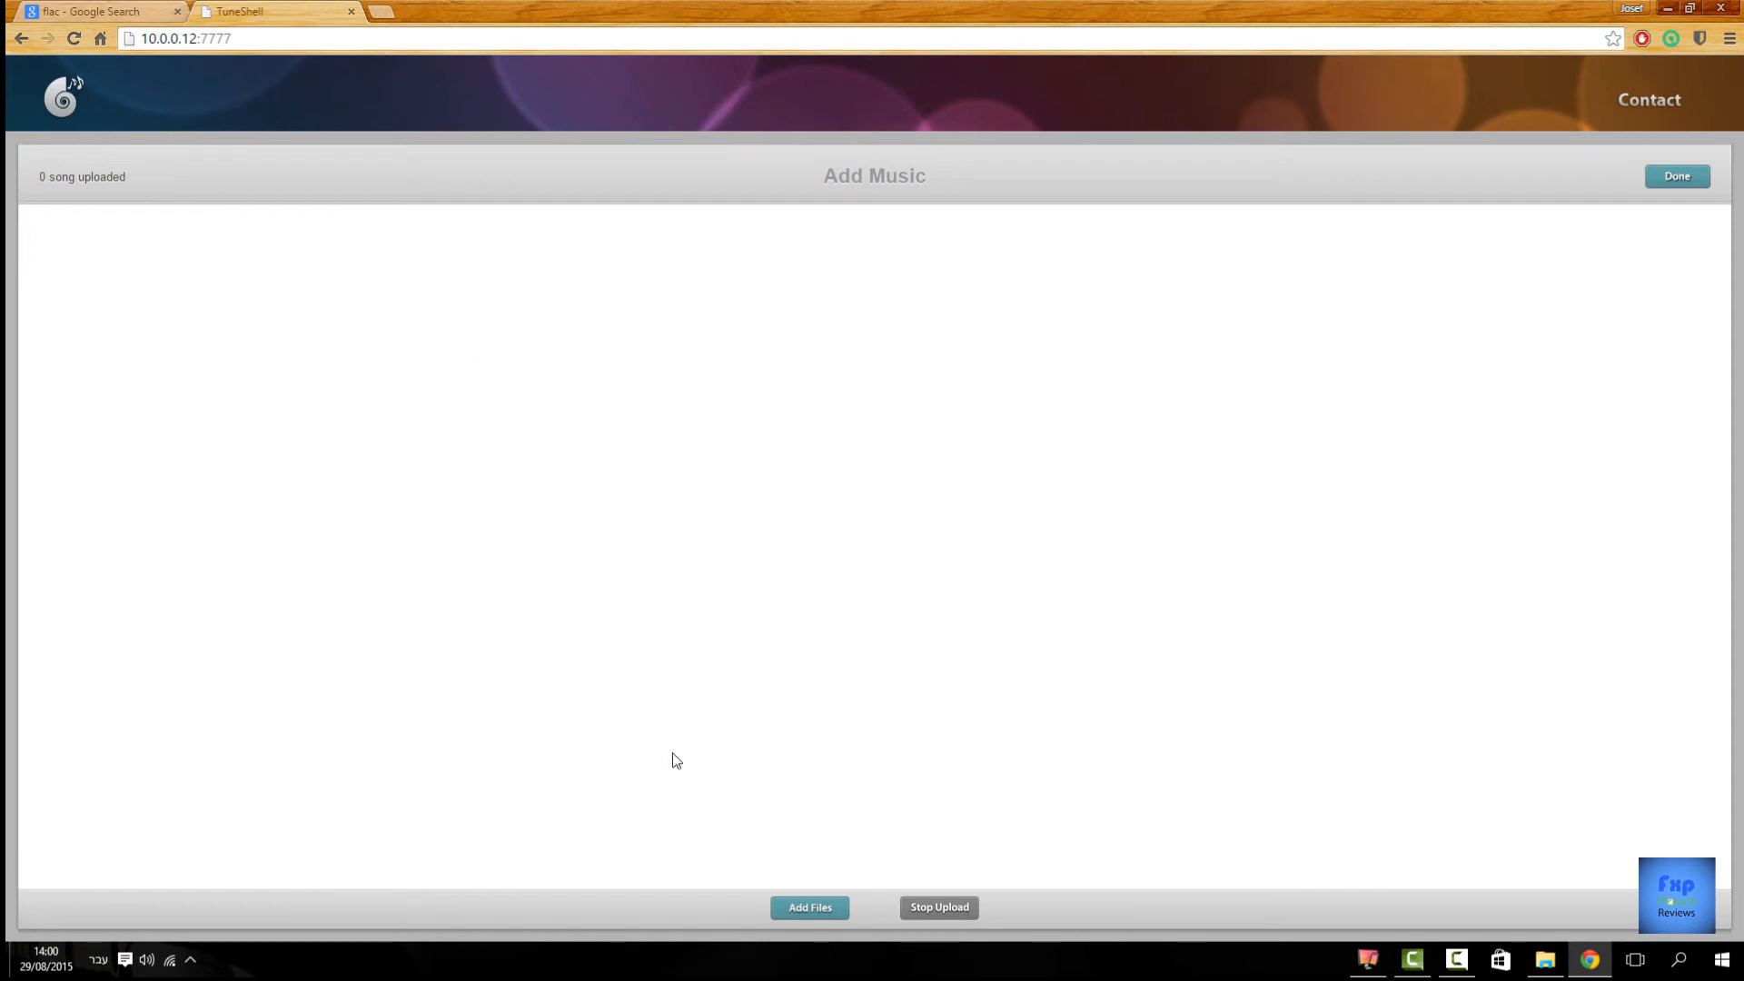
{"action": "left_click", "coordinate": [810, 908]}
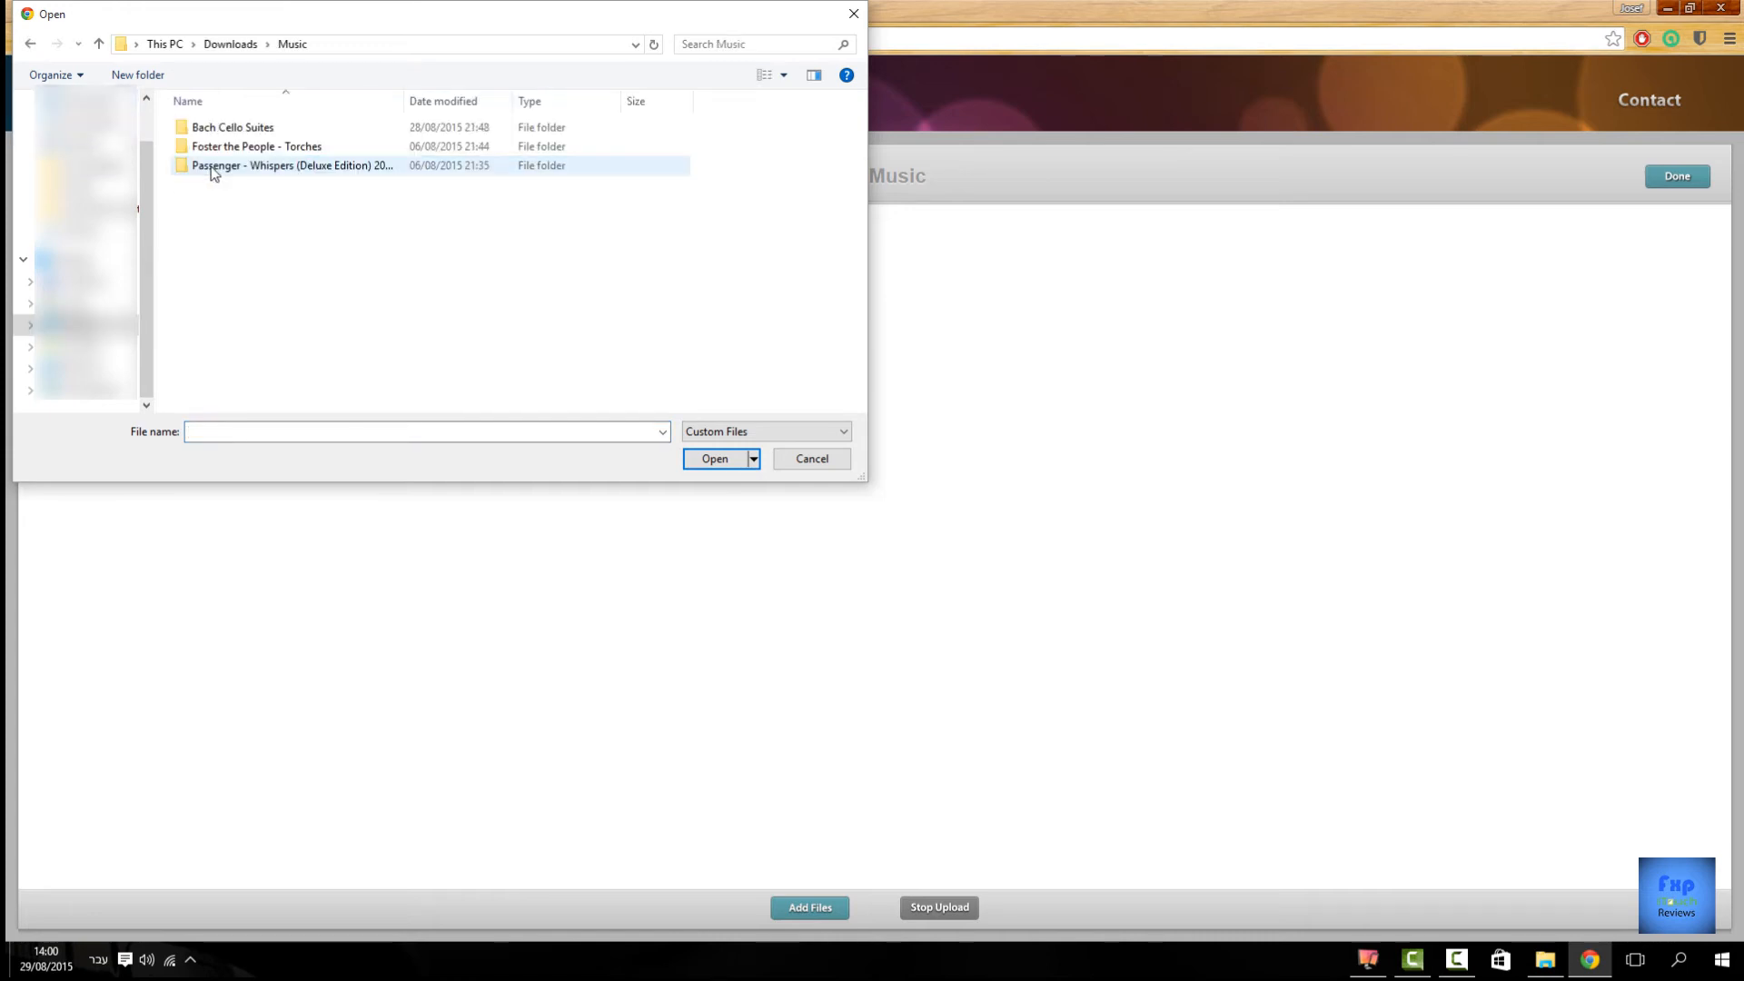
Select 02 Allemande.flac from Bach Cello Suites > Mstislav Rostropovich and confirm it for upload.
{"action": "double_click", "coordinate": [230, 127]}
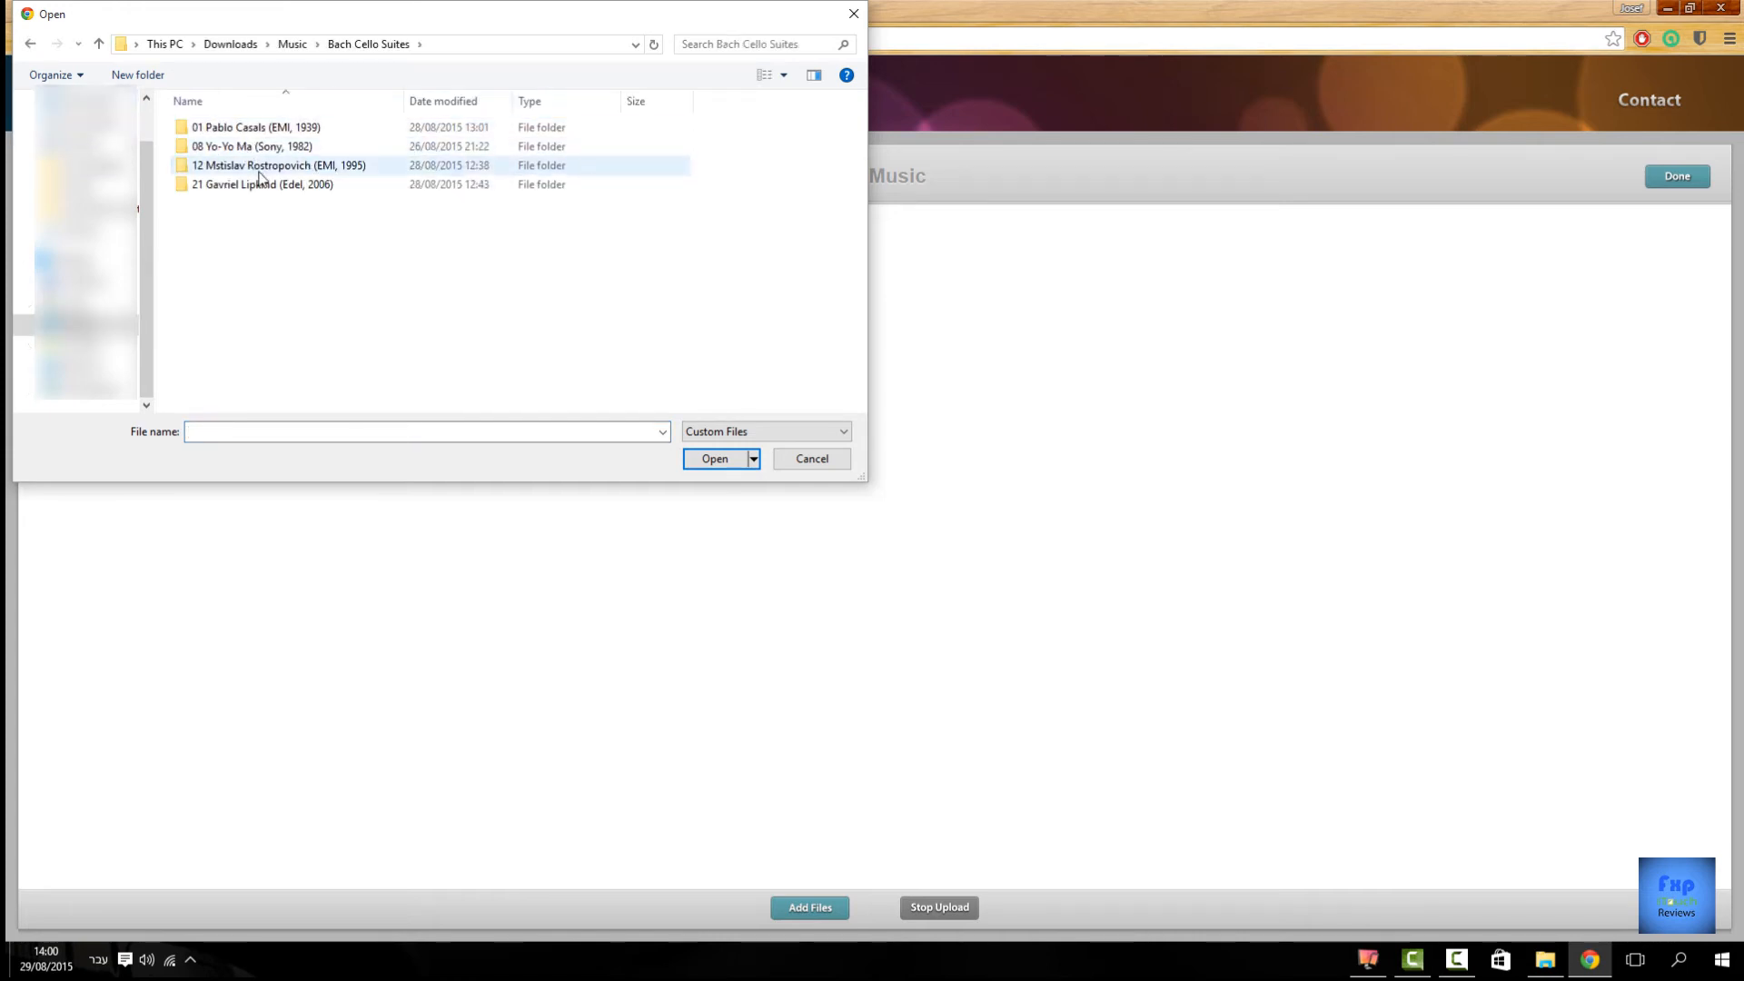
{"action": "double_click", "coordinate": [280, 165]}
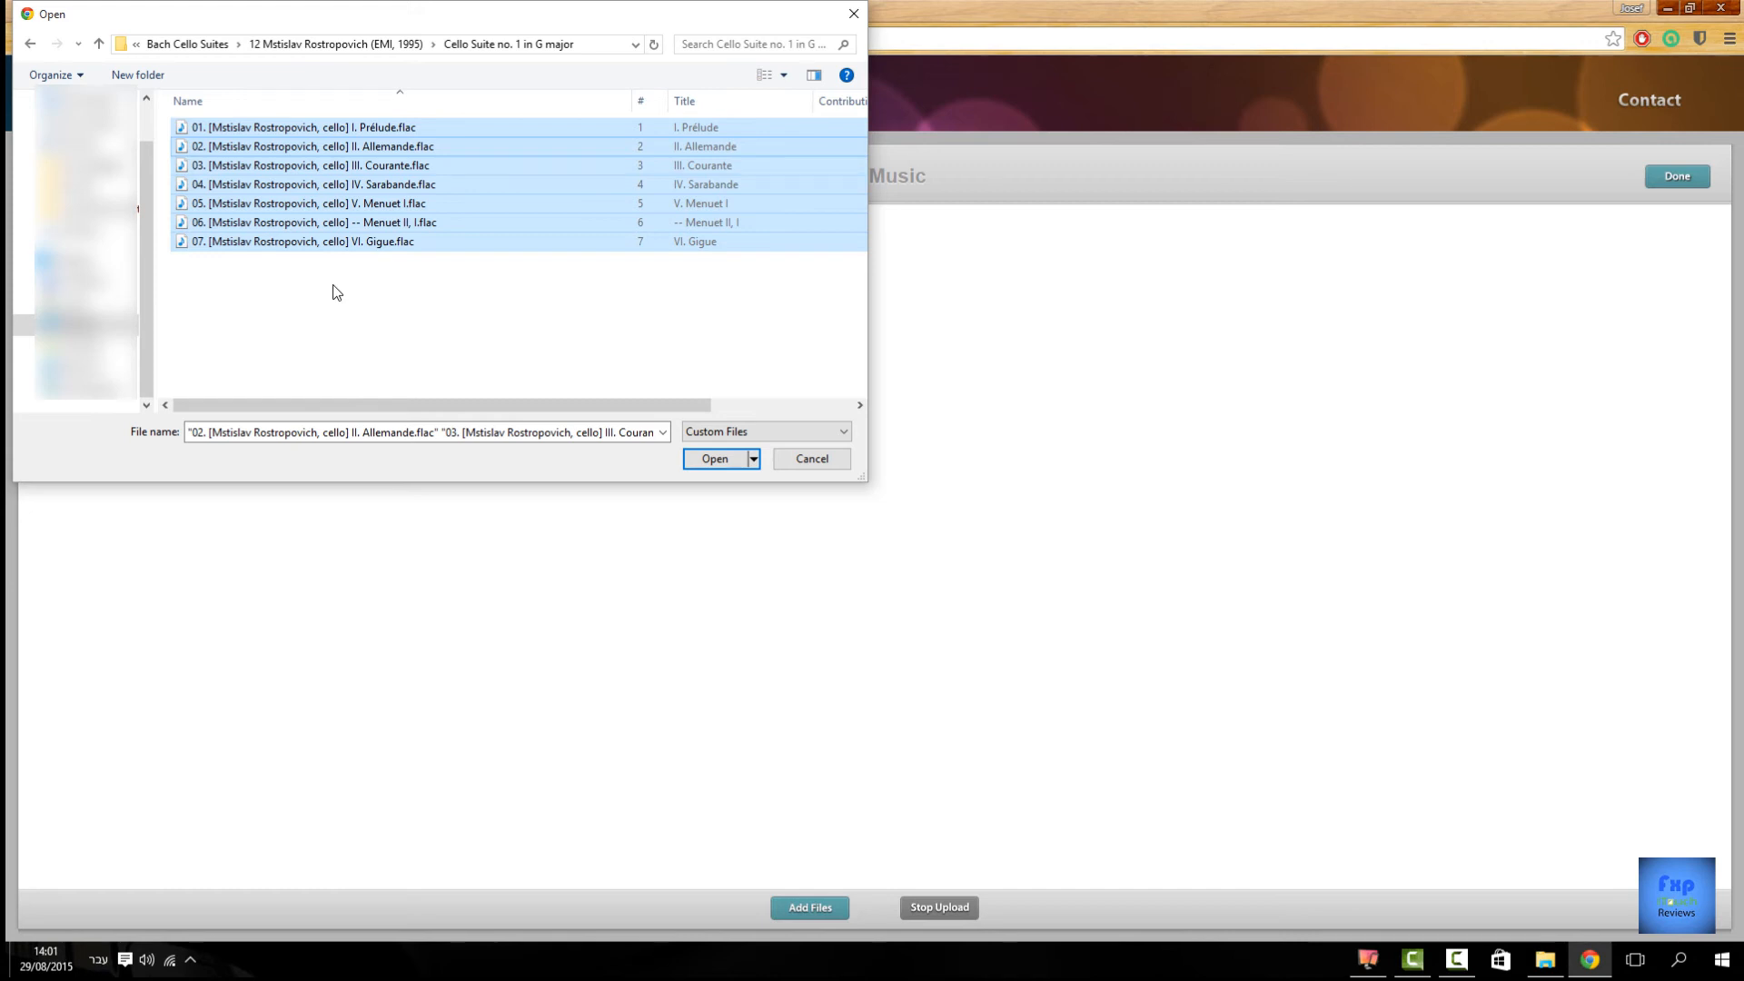
{"action": "left_click", "coordinate": [310, 146]}
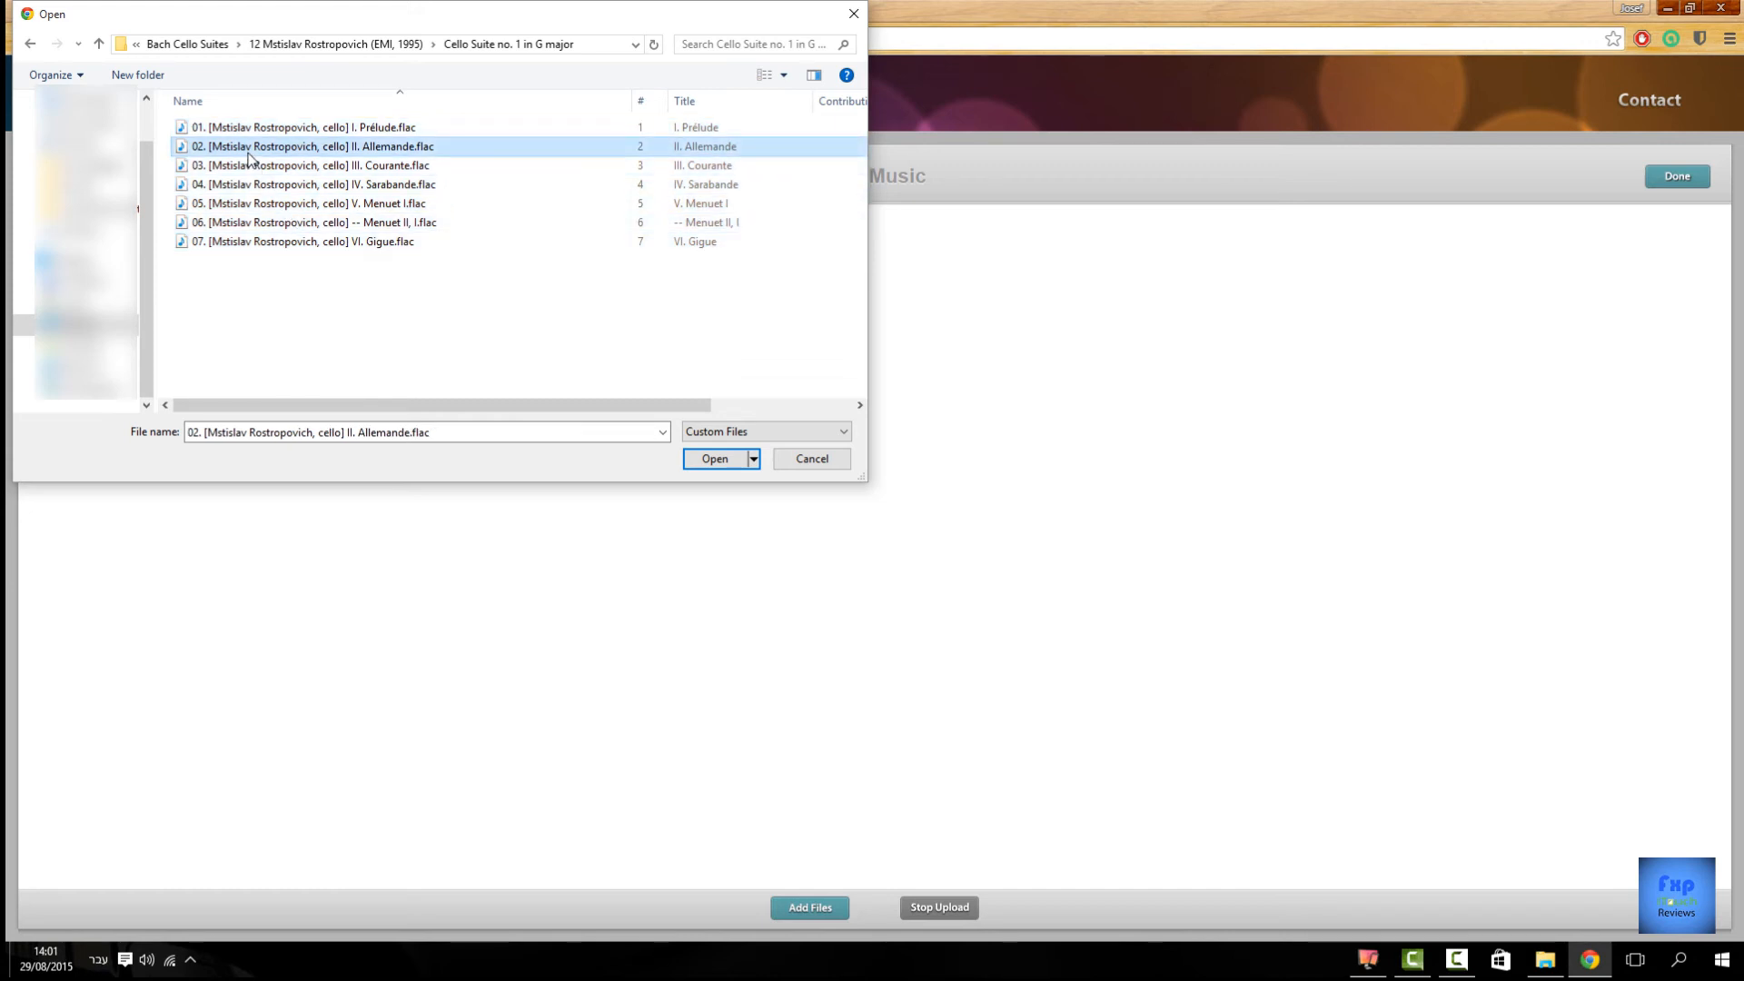
{"action": "mouse_move", "coordinate": [703, 472]}
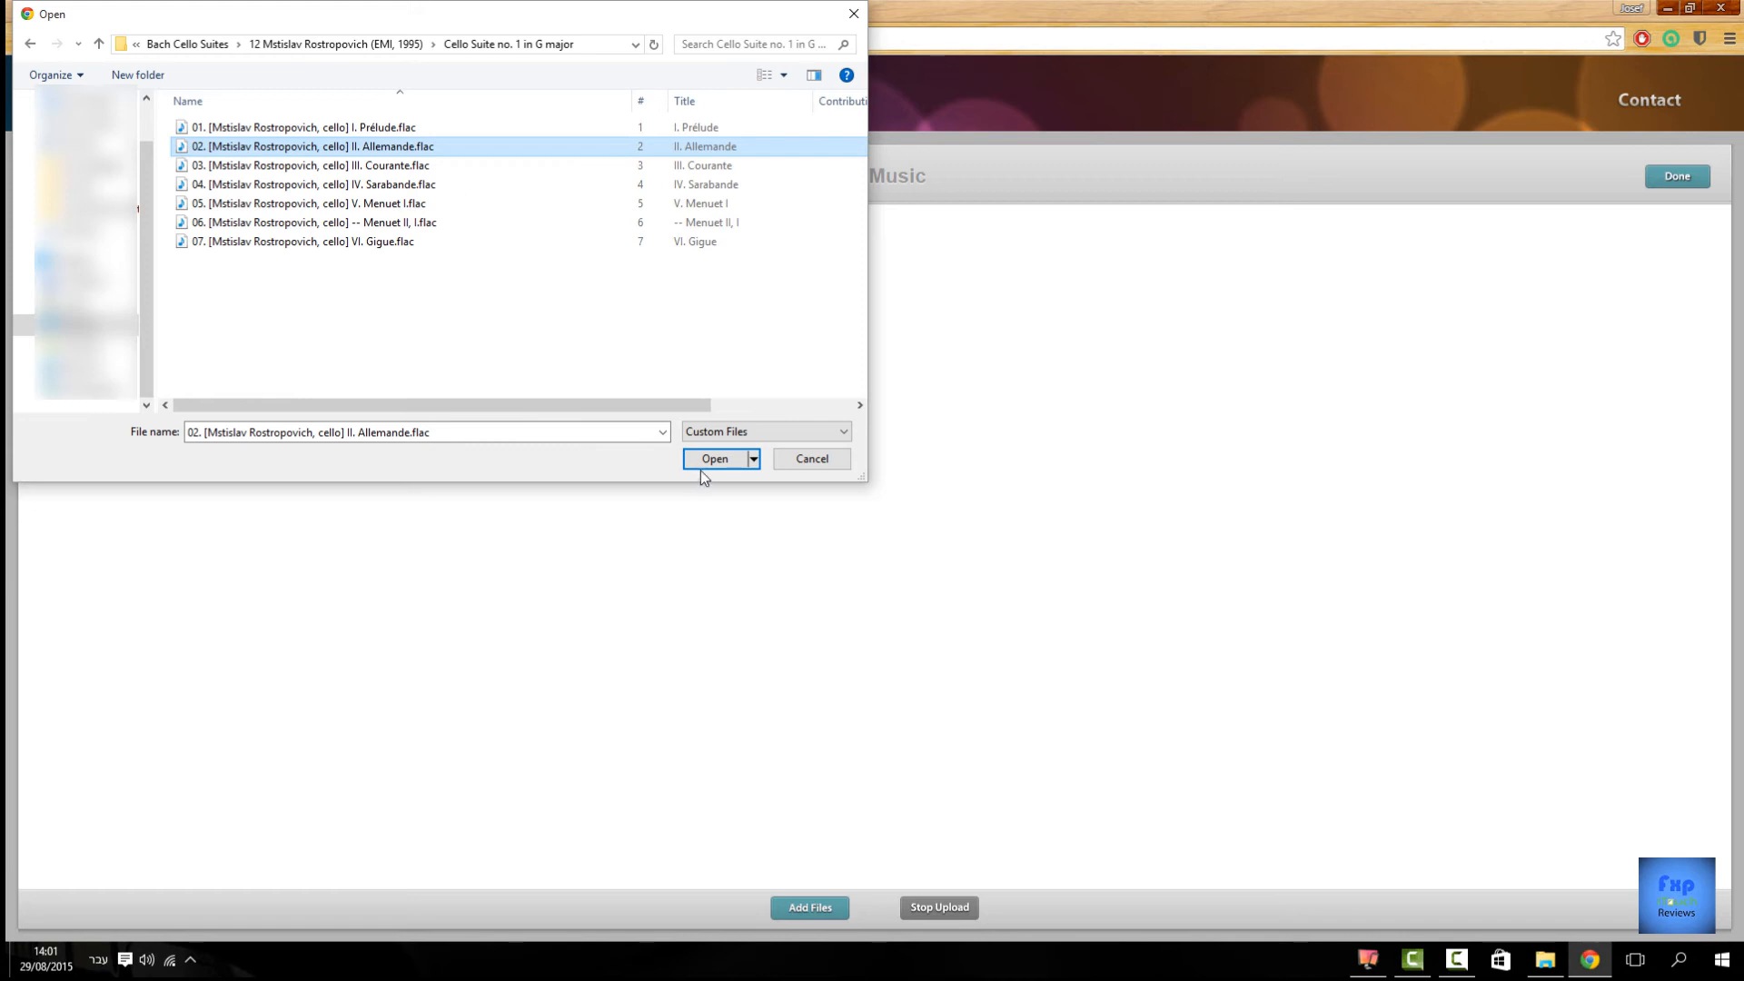
{"action": "left_click", "coordinate": [714, 458]}
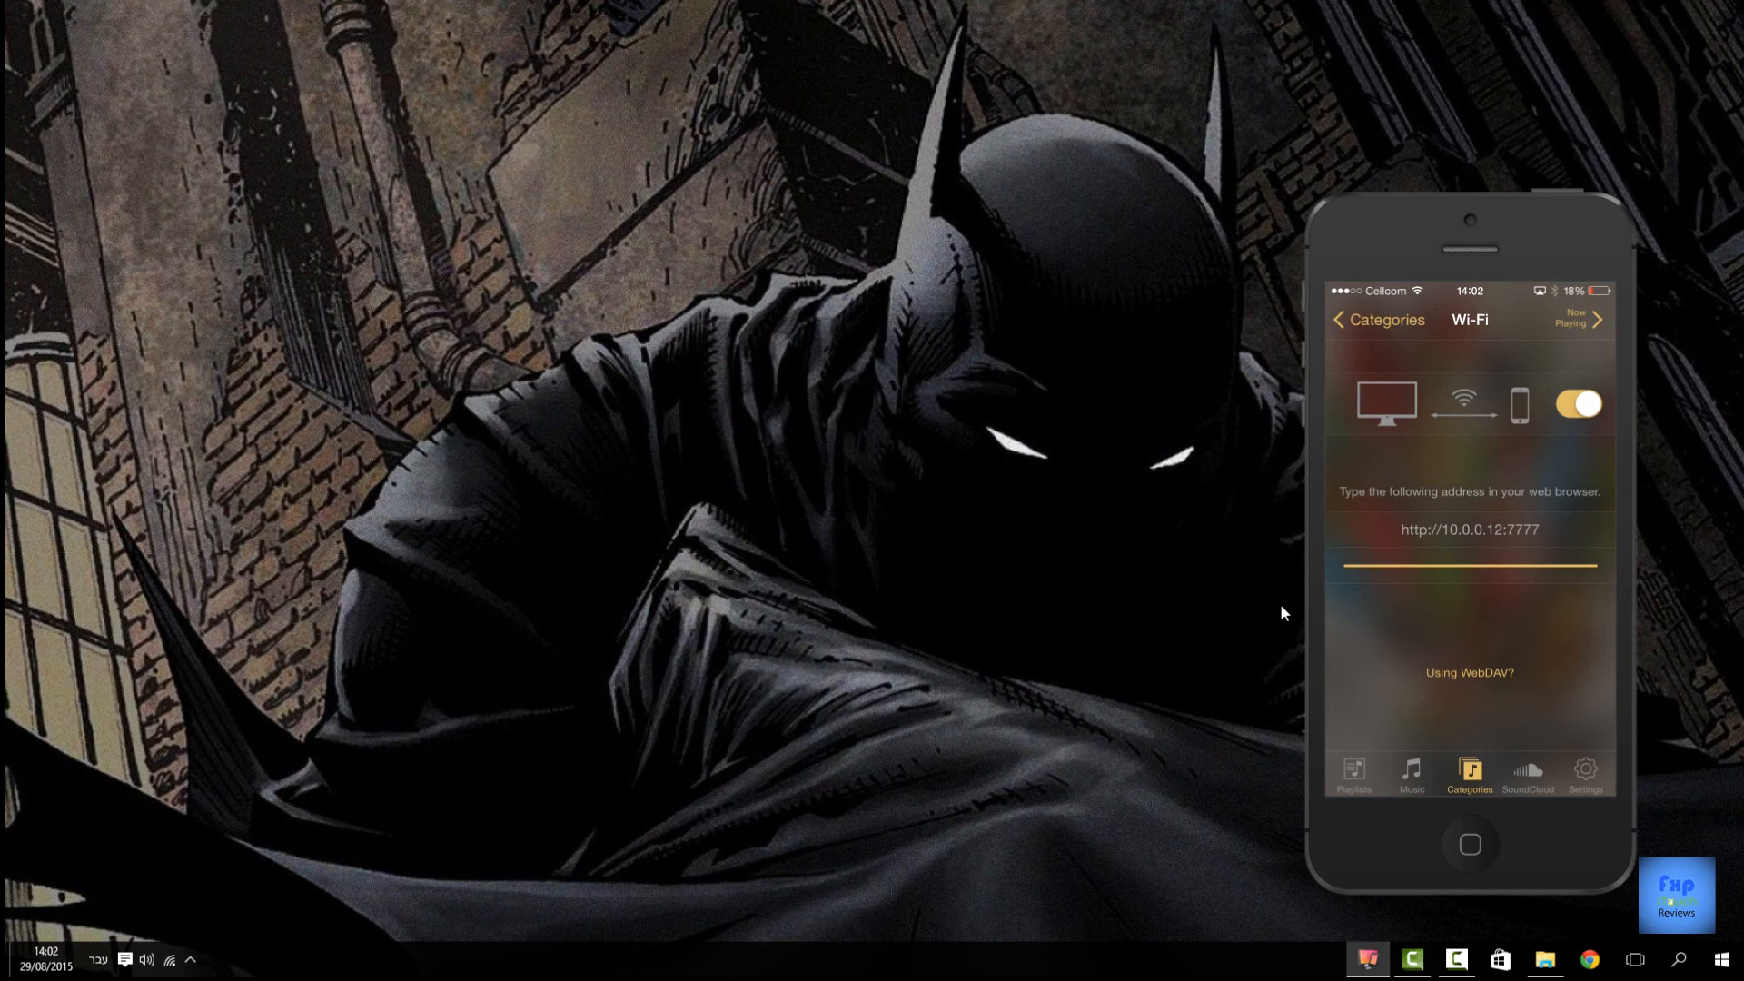
After the upload finishes, return to TuneShell's Music library on the phone.
{"action": "left_click", "coordinate": [1576, 404]}
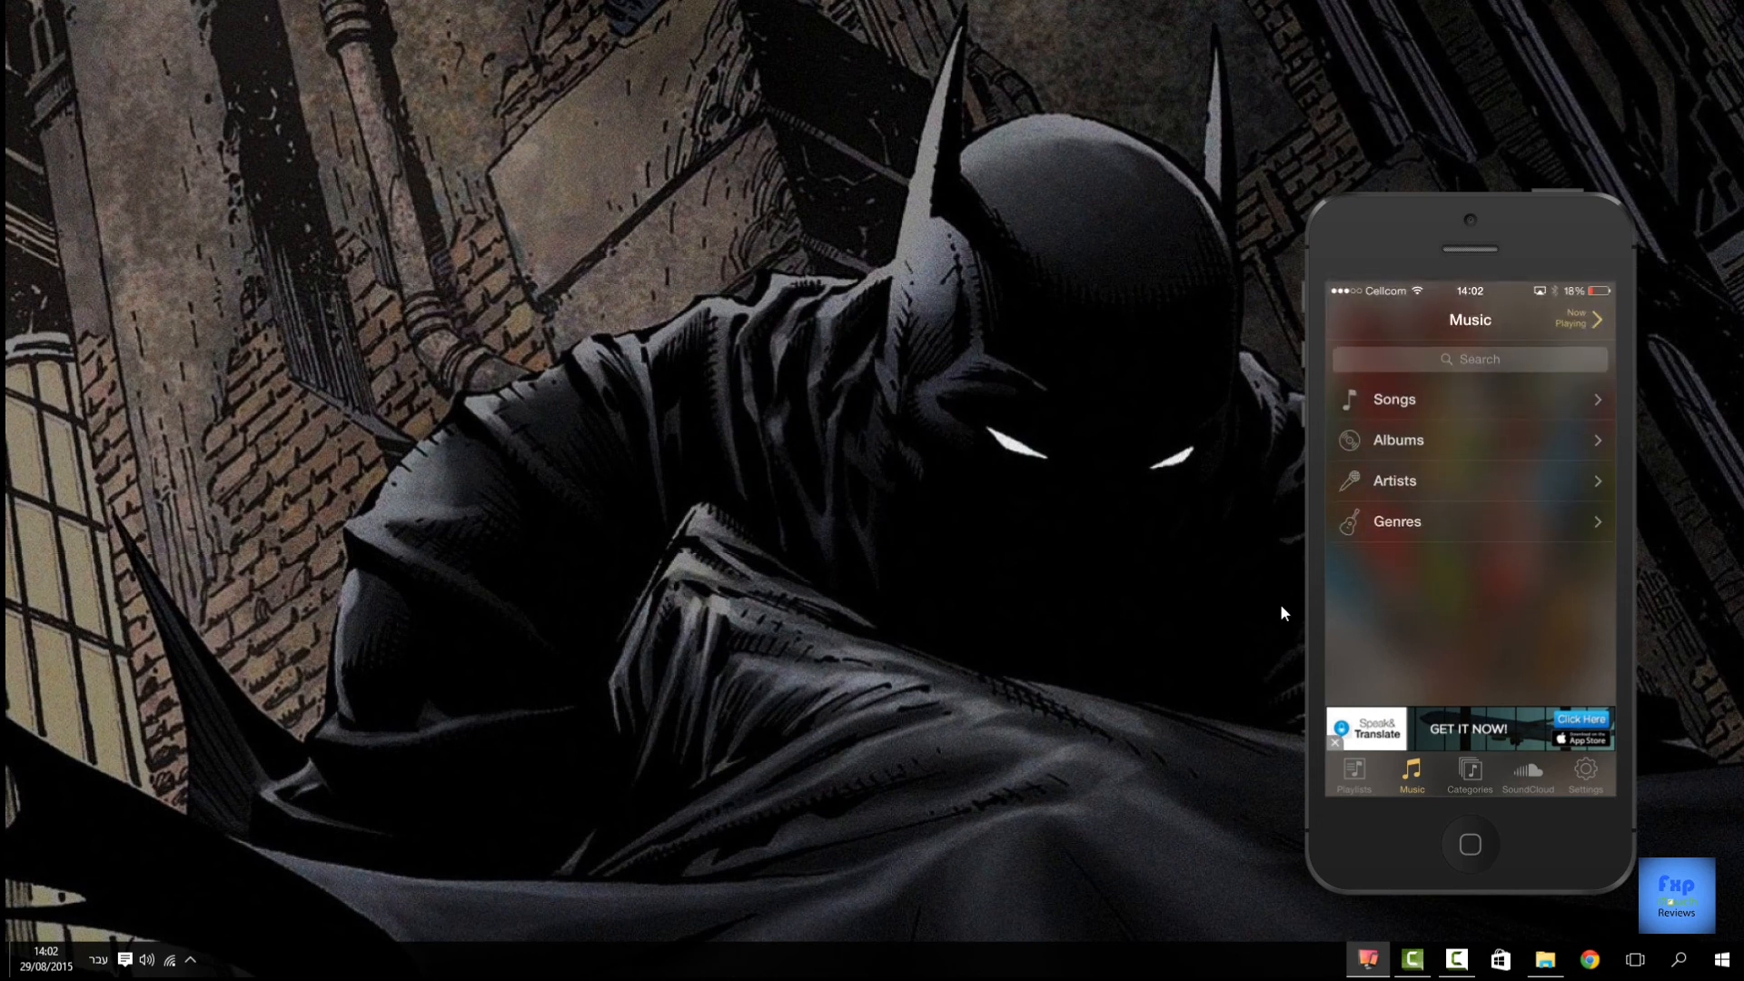
Search 'b', pick the Cello Suite no. 1 in G major album and play the II. Allemande track.
{"action": "type", "text": "b"}
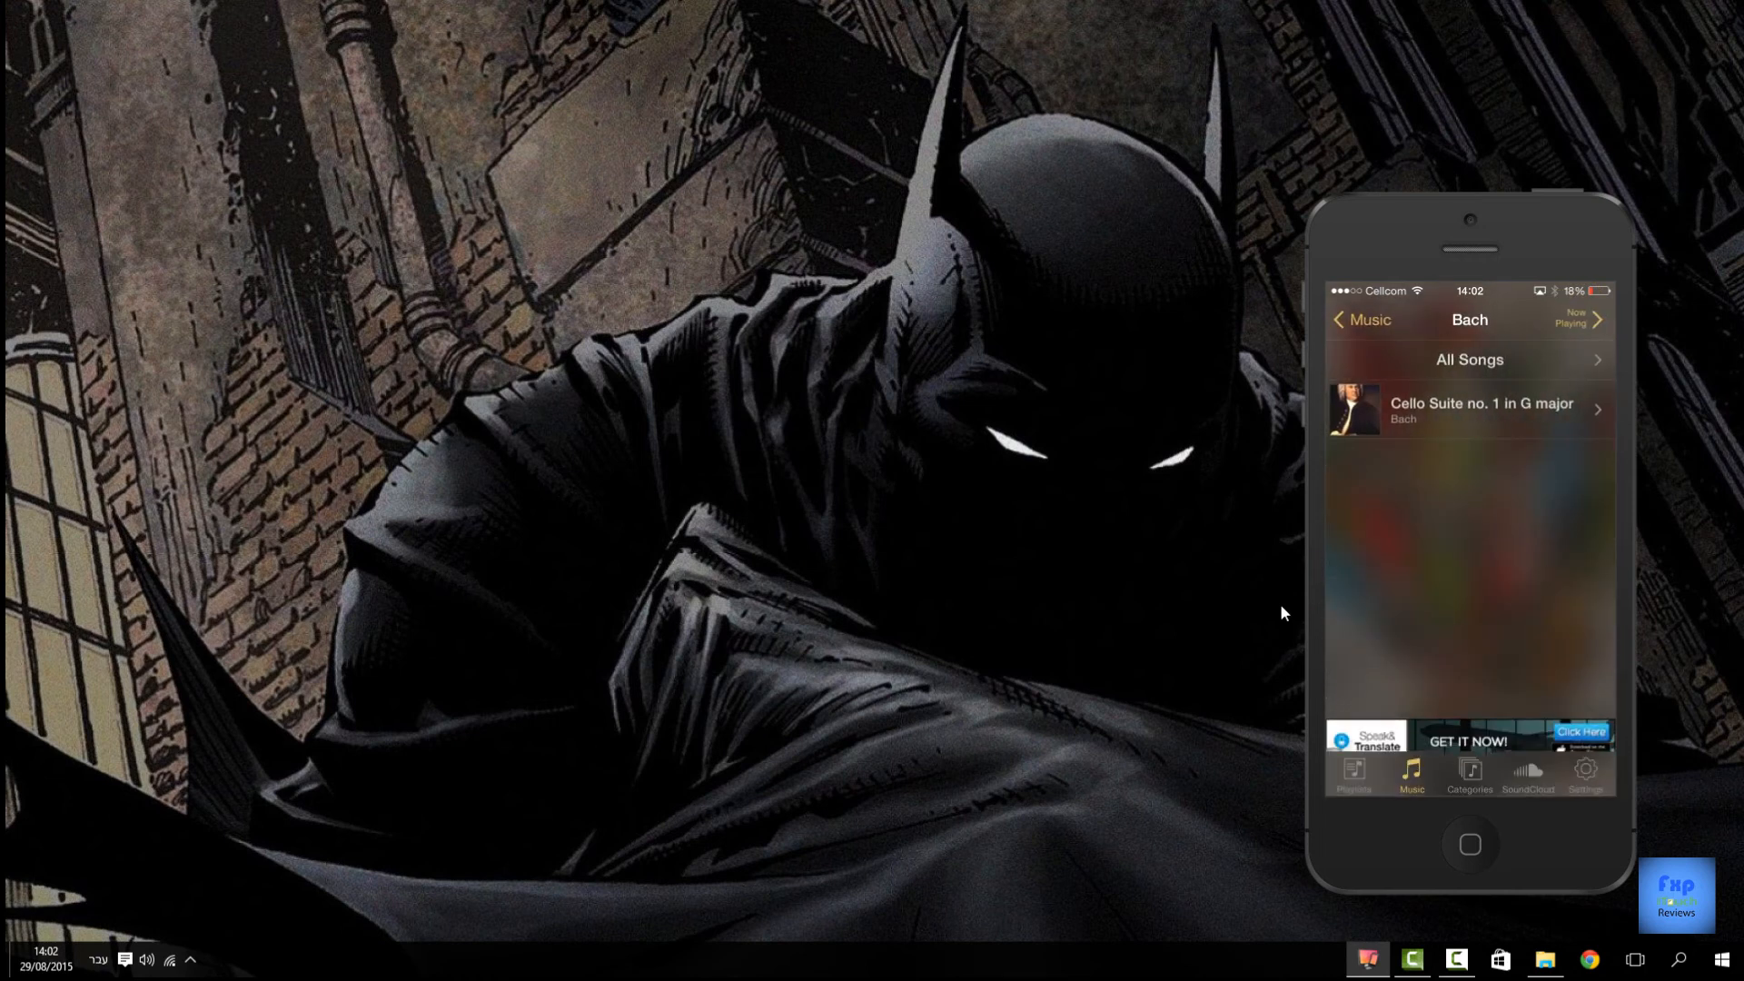
{"action": "left_click", "coordinate": [1479, 409]}
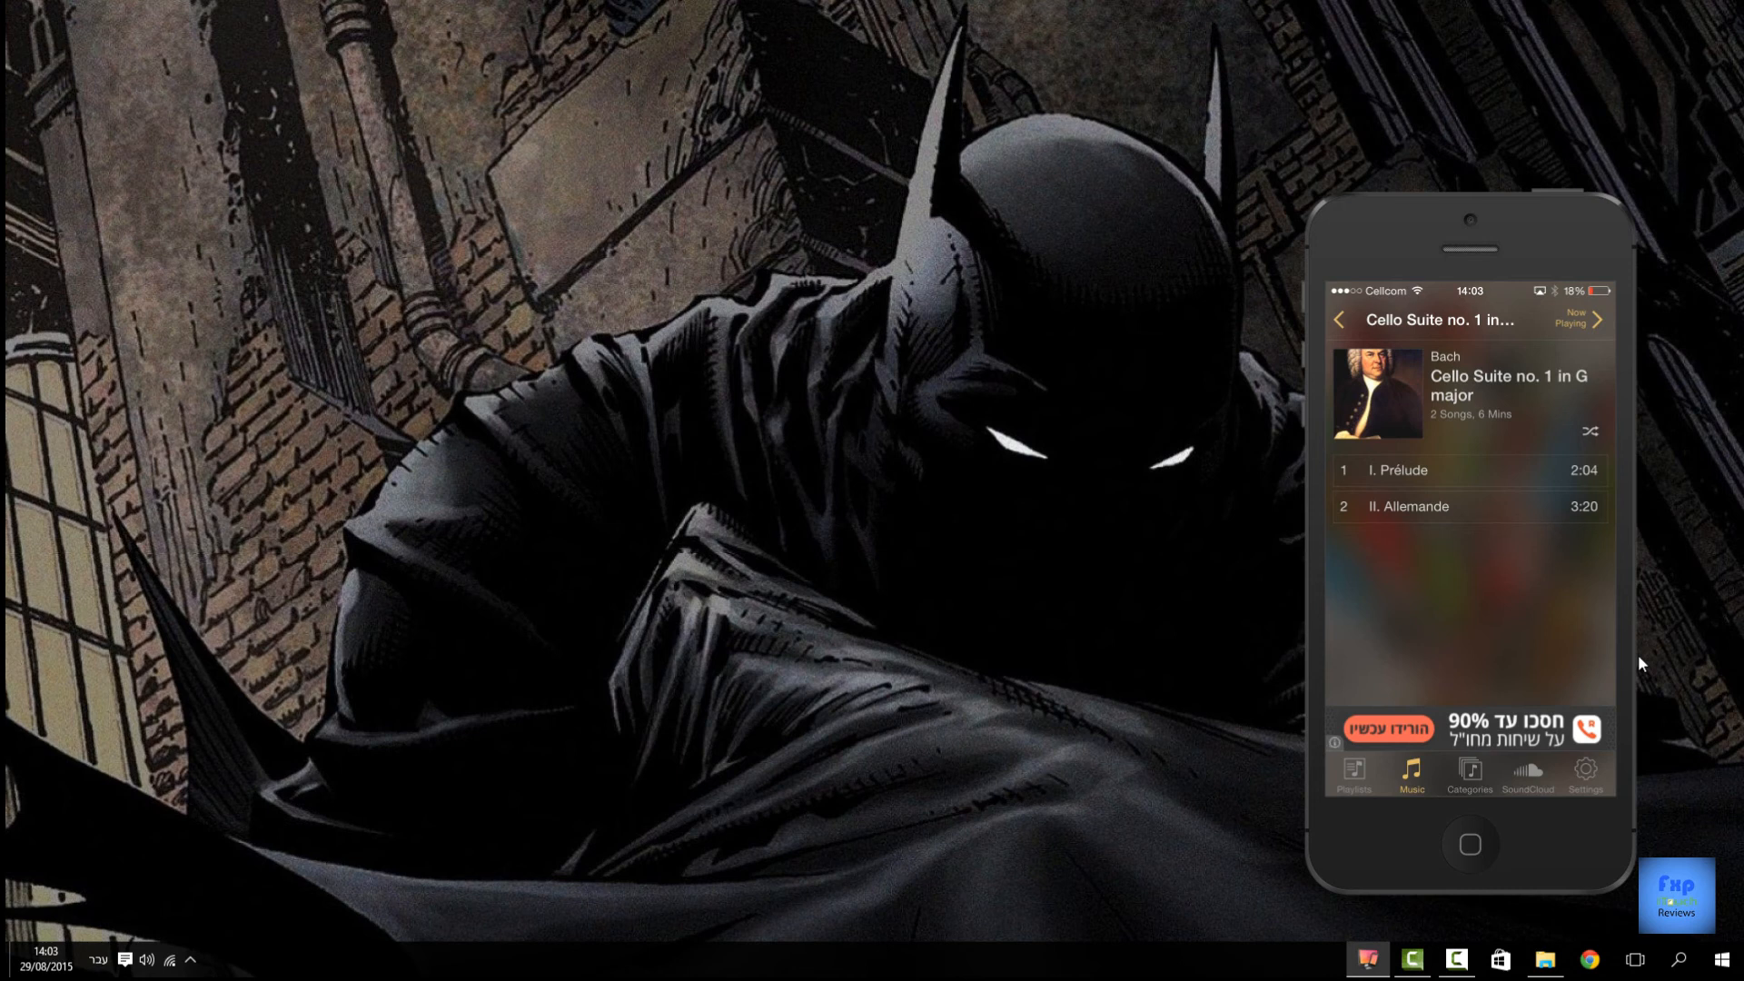
{"action": "left_click", "coordinate": [1468, 507]}
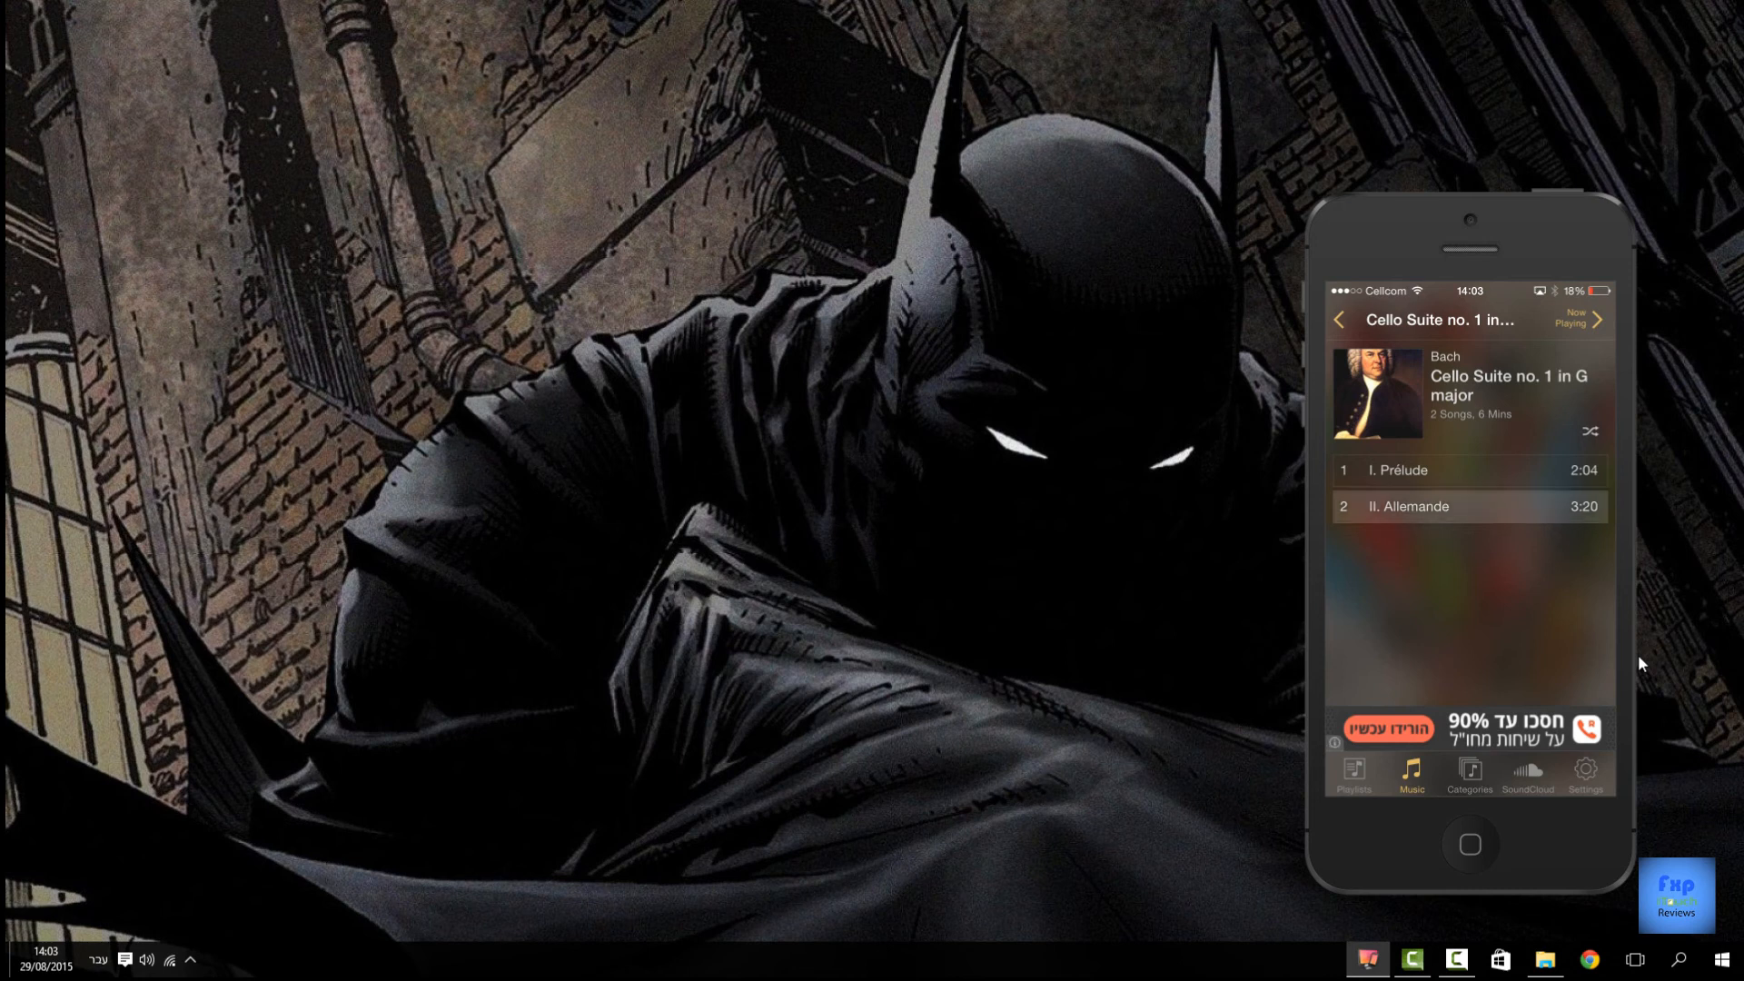
{"action": "left_click", "coordinate": [1468, 507]}
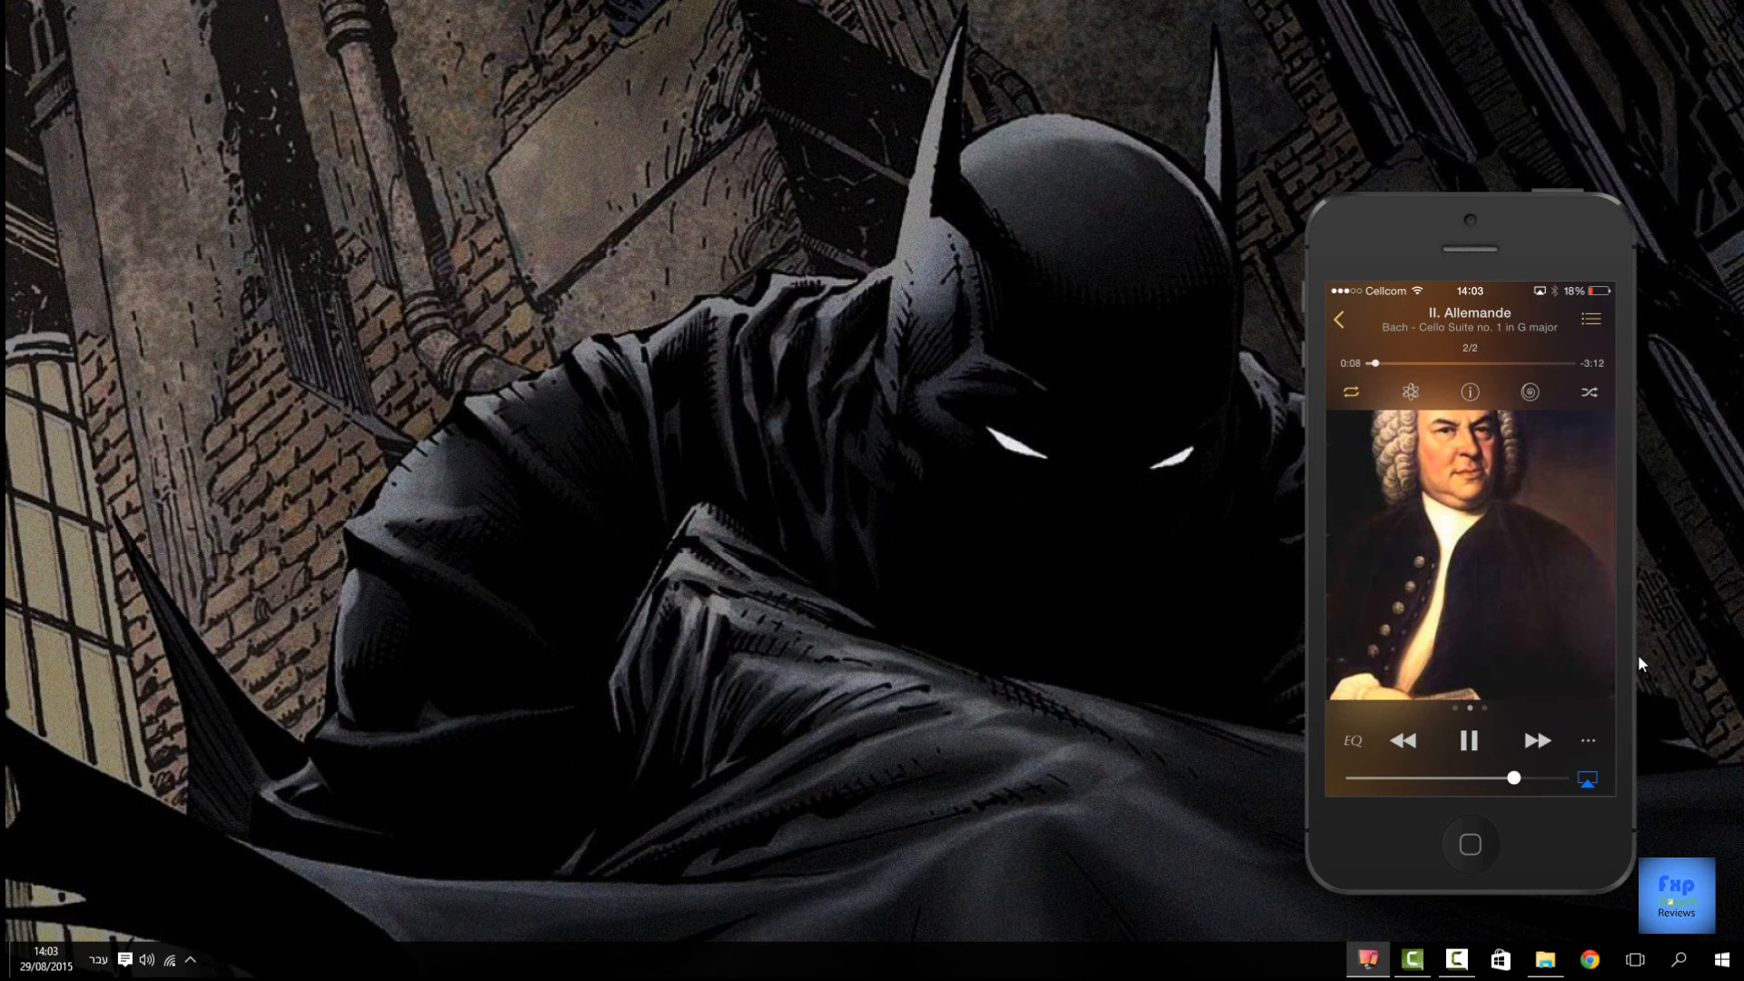
Pause the Allemande and view its song details showing FLAC at 600 kbps, 44.1 kHz, then return to the player.
{"action": "left_click", "coordinate": [1468, 739]}
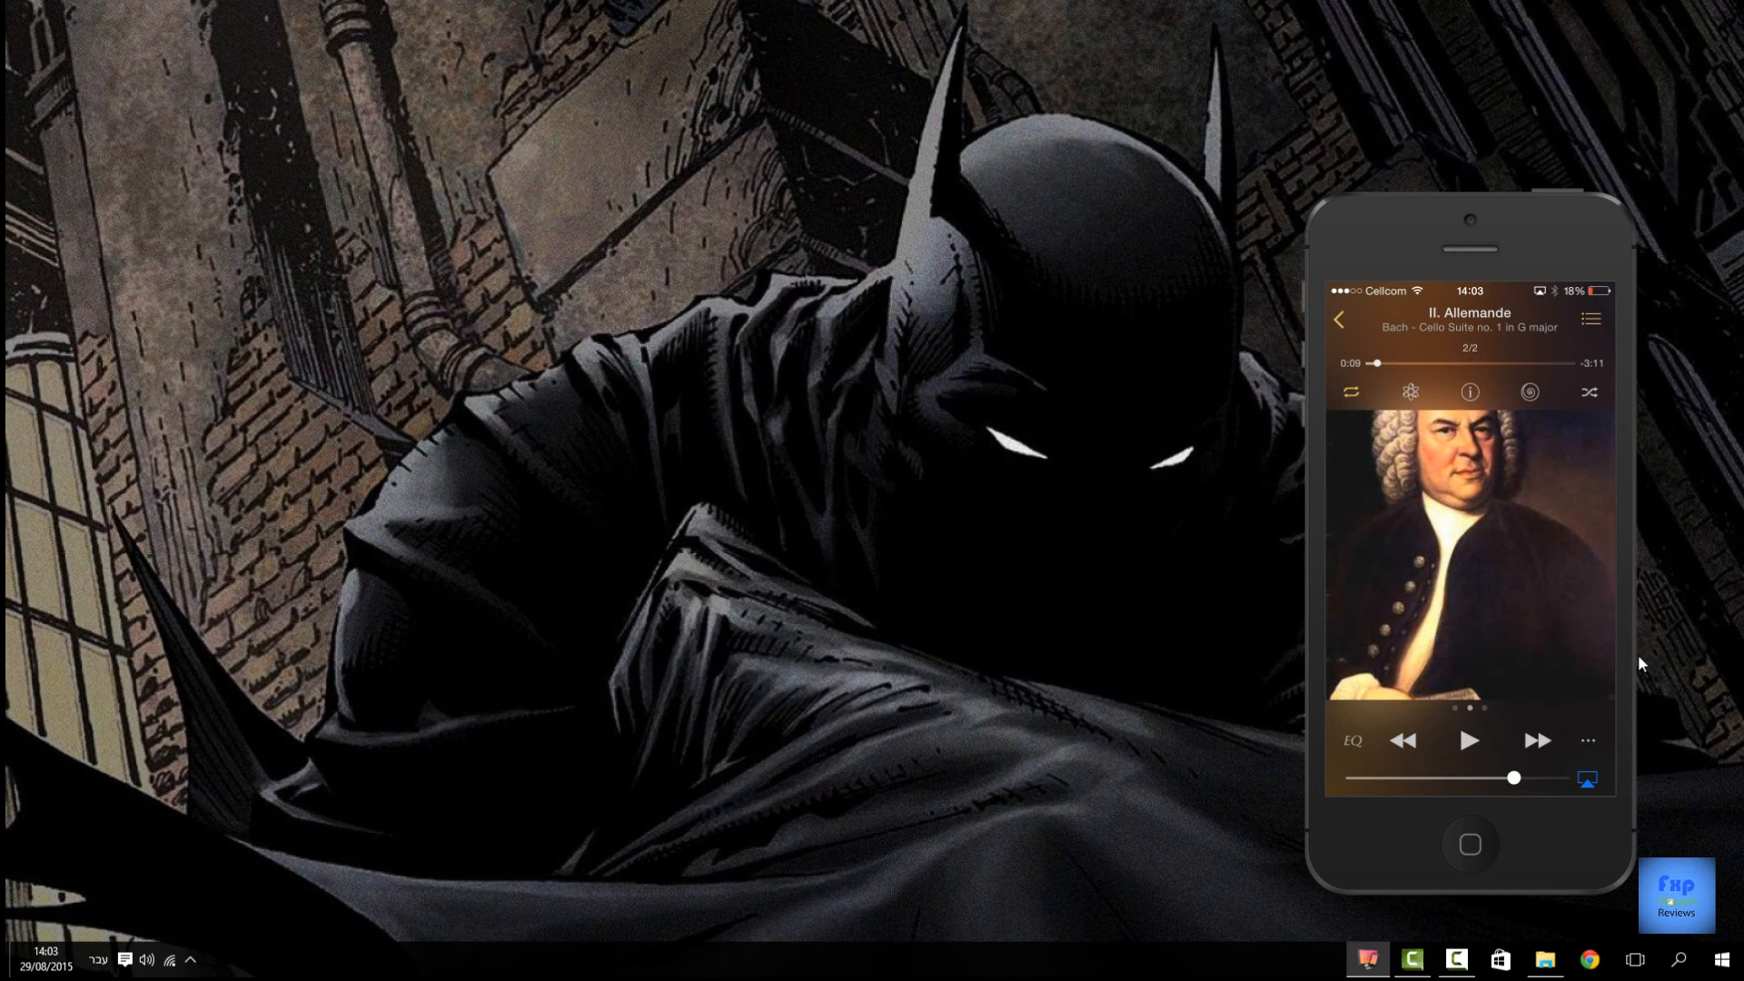
{"action": "left_click", "coordinate": [1468, 393]}
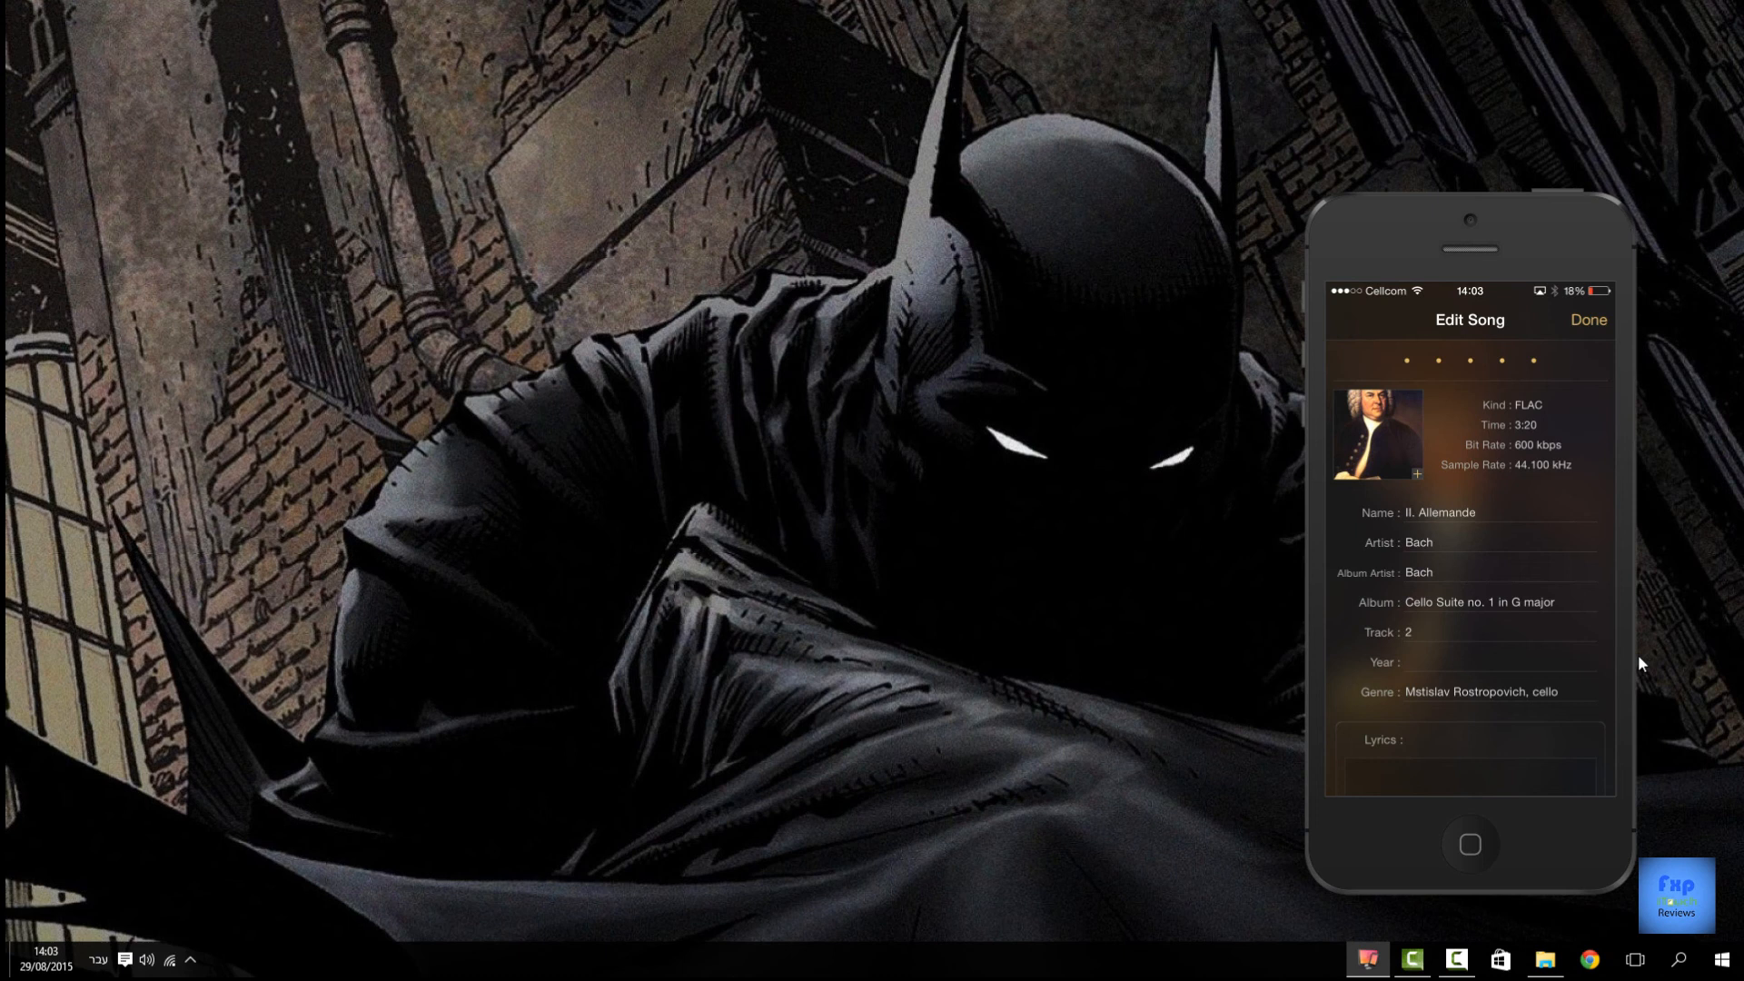
{"action": "left_click", "coordinate": [1588, 320]}
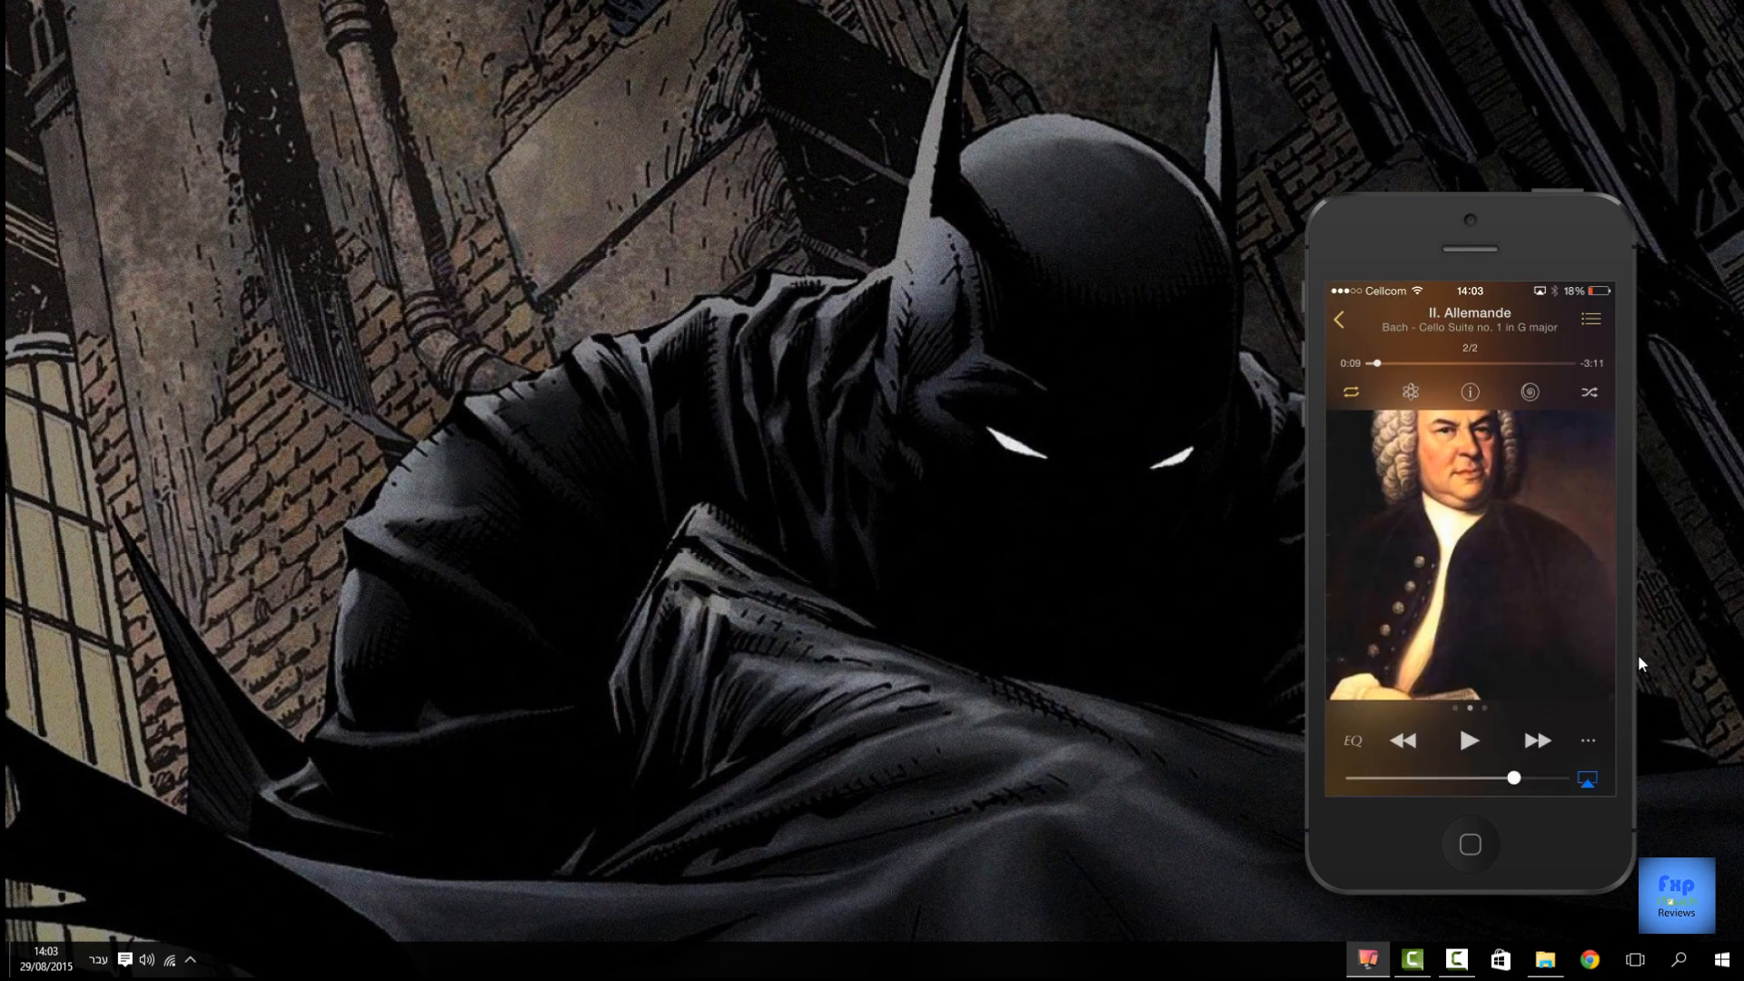
{"action": "left_click", "coordinate": [1351, 742]}
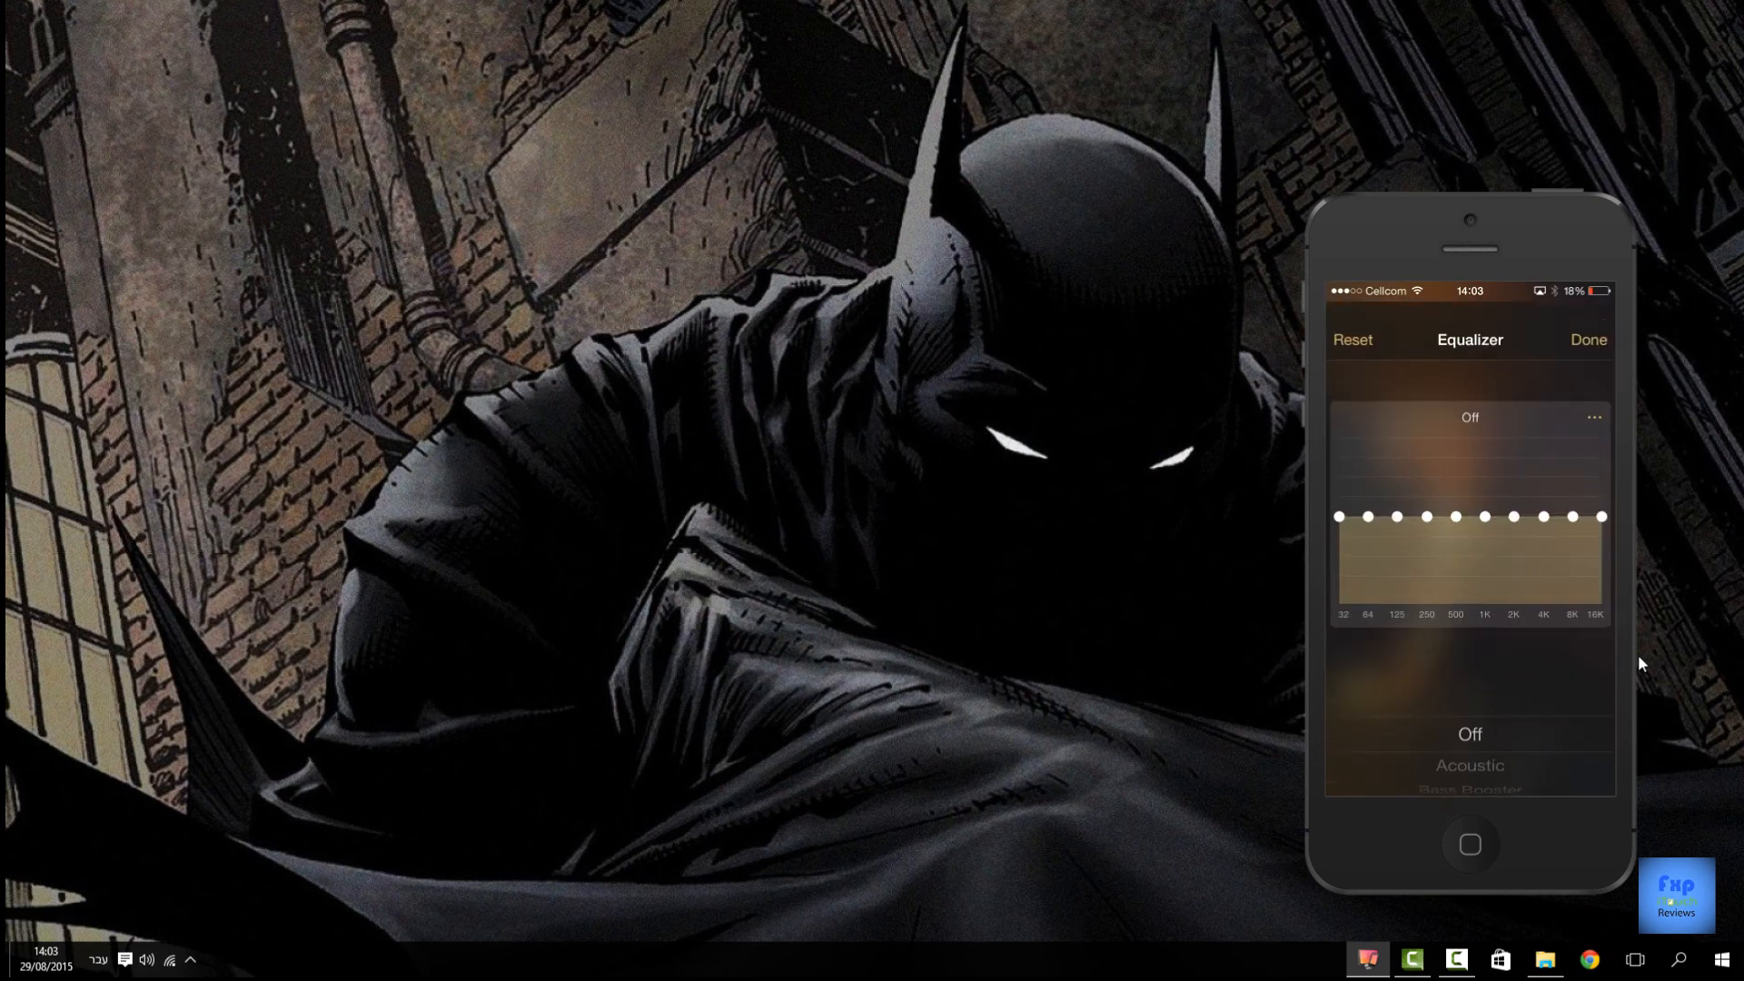
{"action": "left_click", "coordinate": [1468, 765]}
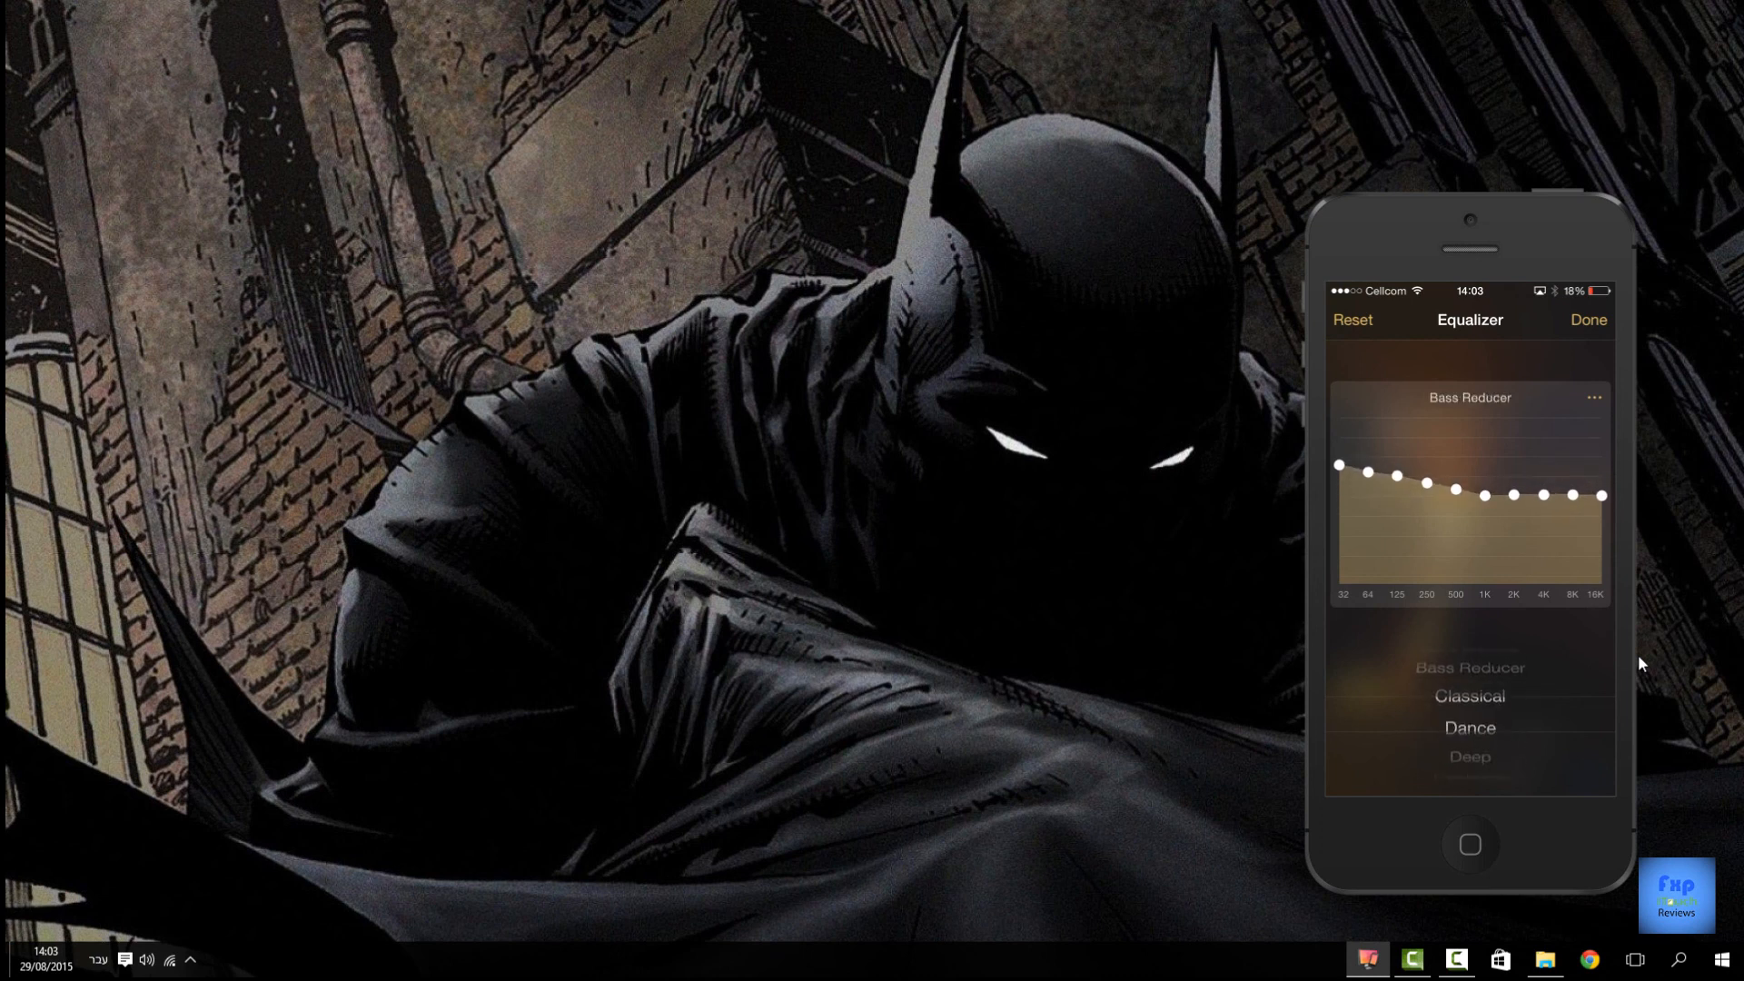
{"action": "scroll", "scroll_direction": "down", "scroll_amount": 3}
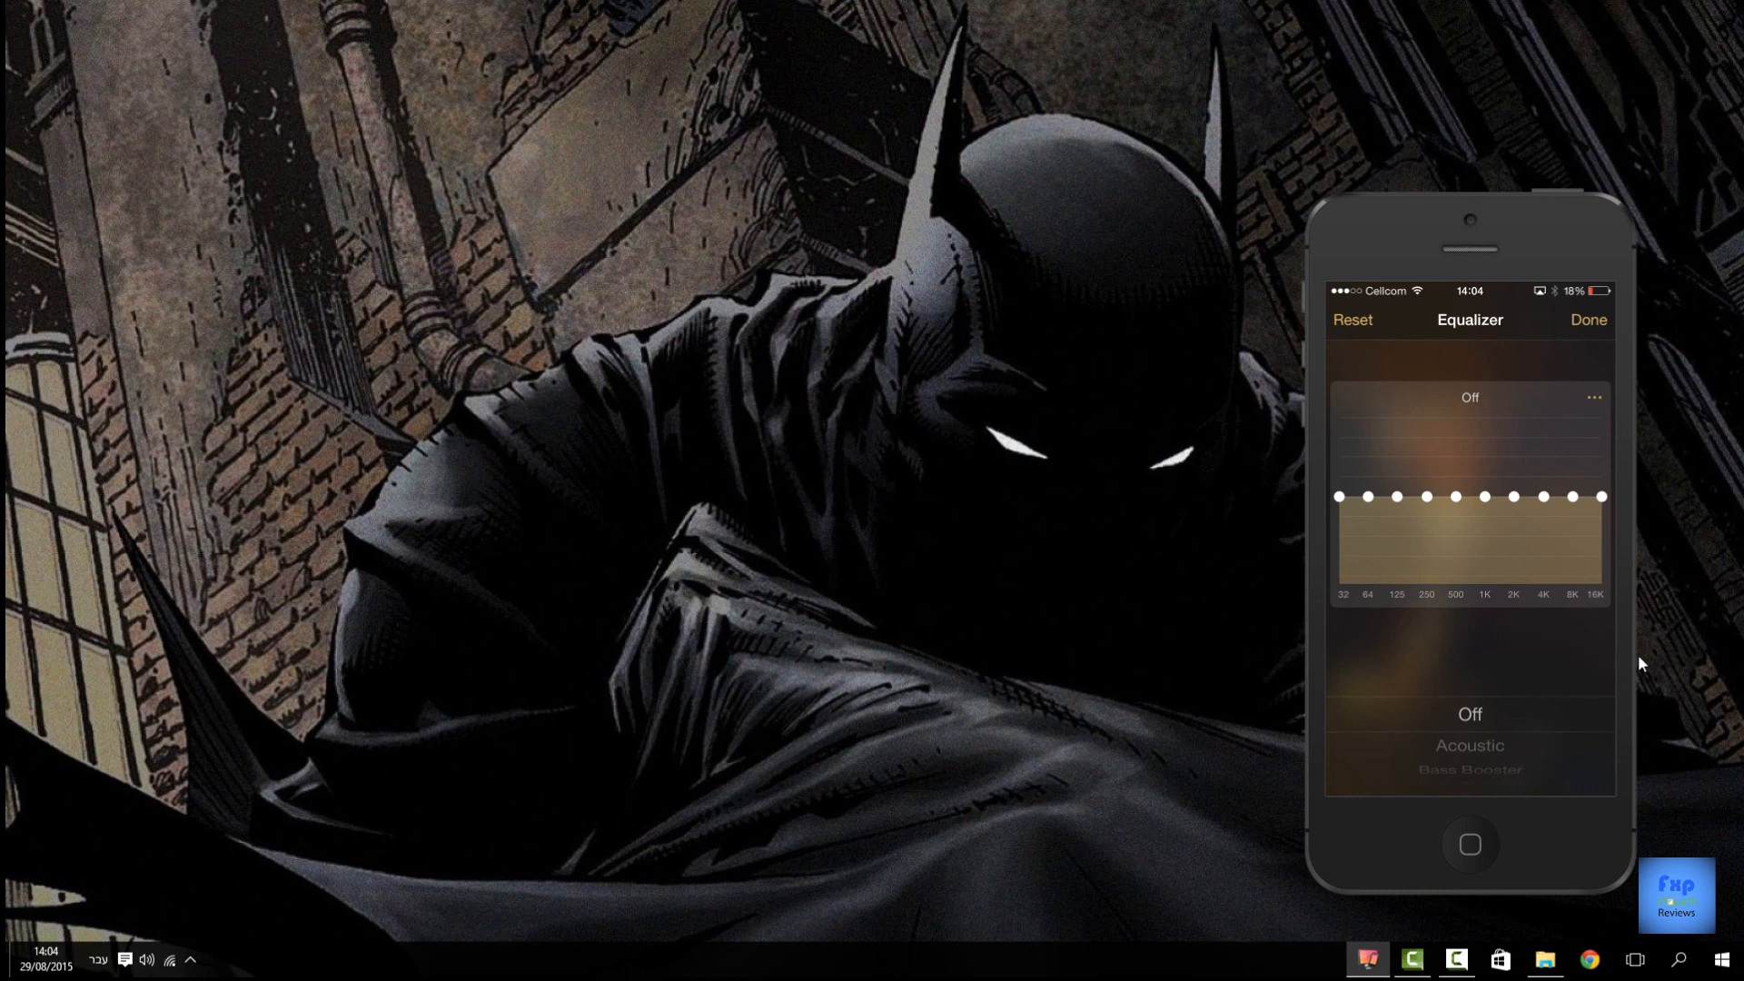
{"action": "left_click", "coordinate": [1588, 320]}
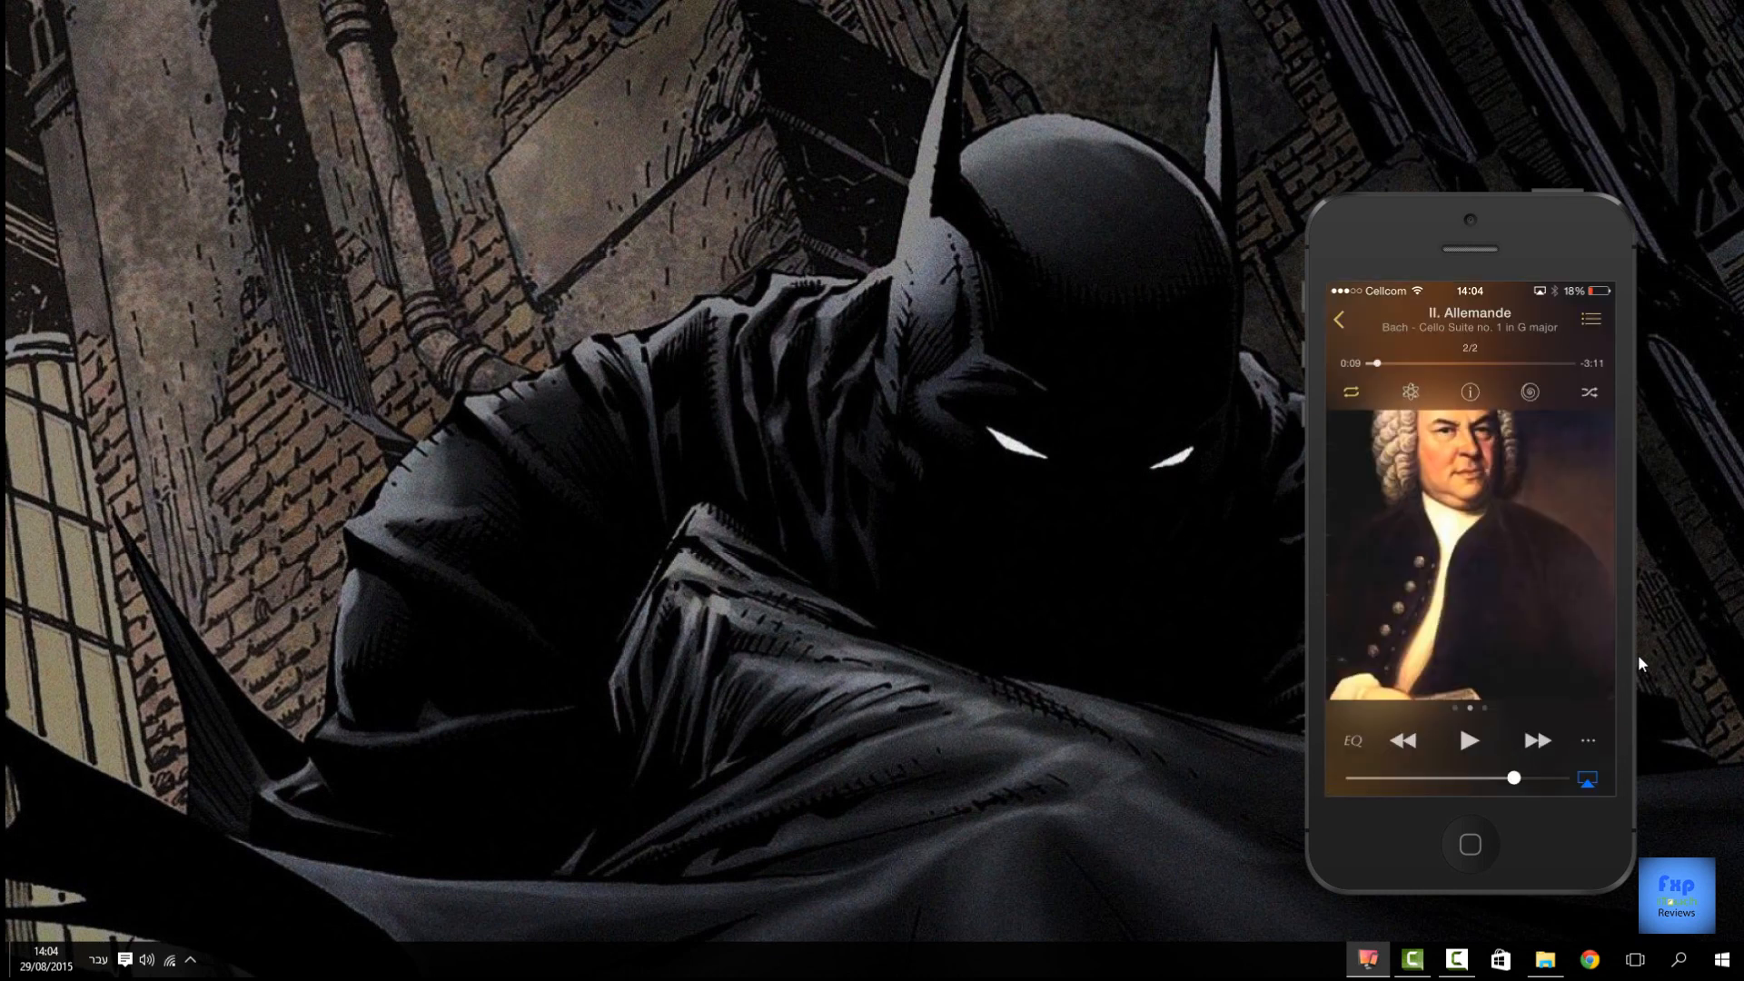